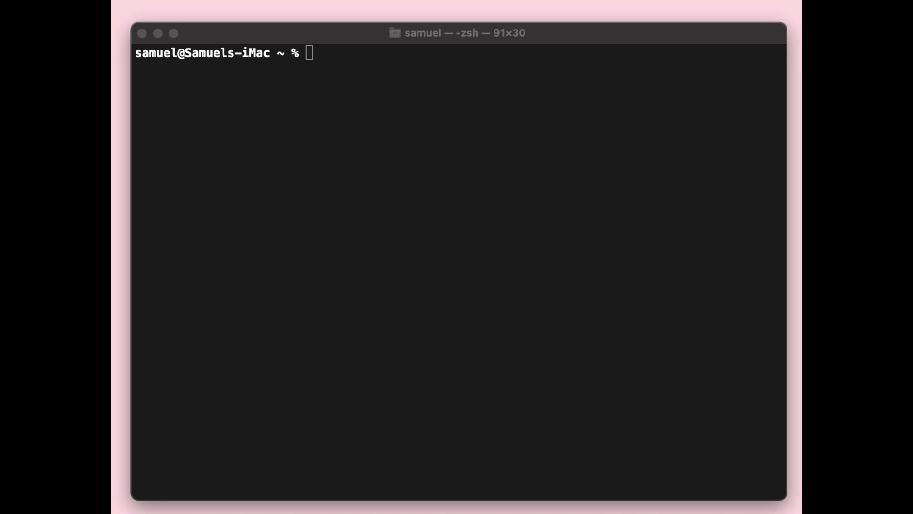
mouse_move(228, 210)
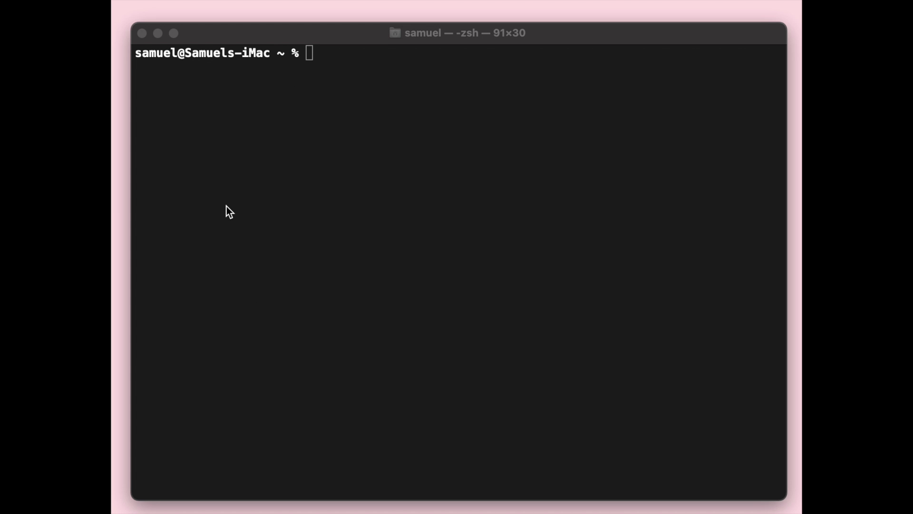
mouse_move(318, 157)
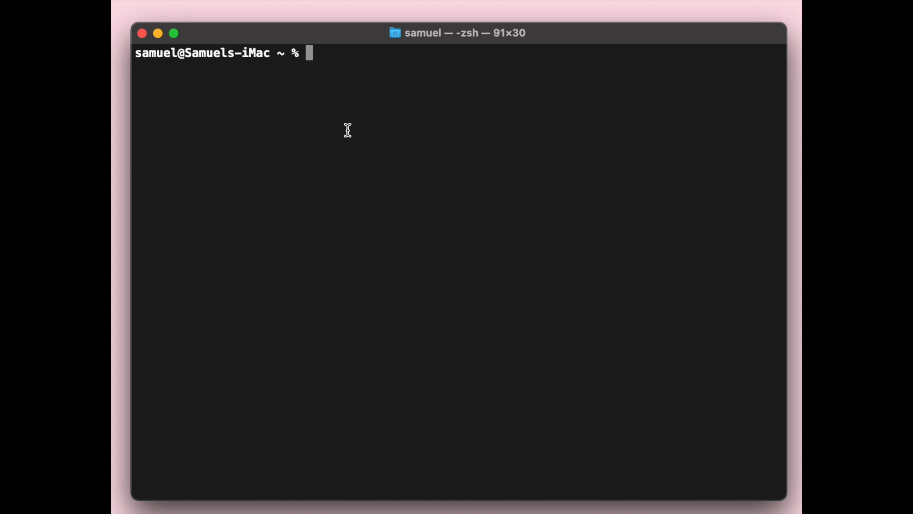
Launch the Python 2.7.16 REPL by running python at the zsh prompt.
text(python)
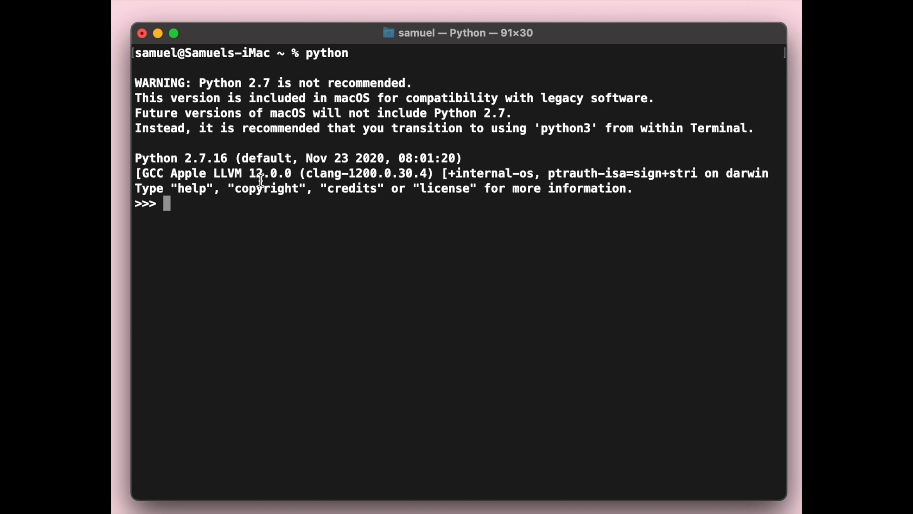
mouse_move(249, 215)
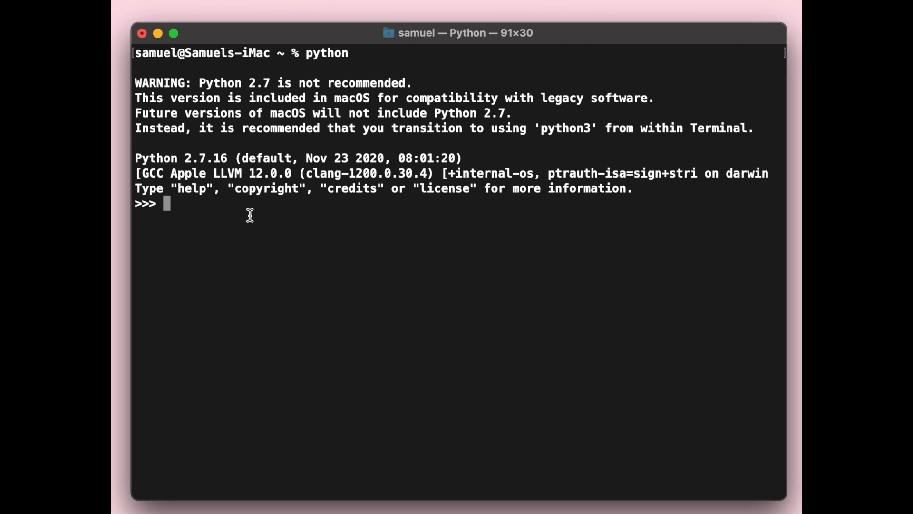
Define func(**kw) that prints kw.keys() in the Python 2.7 session.
text(def)
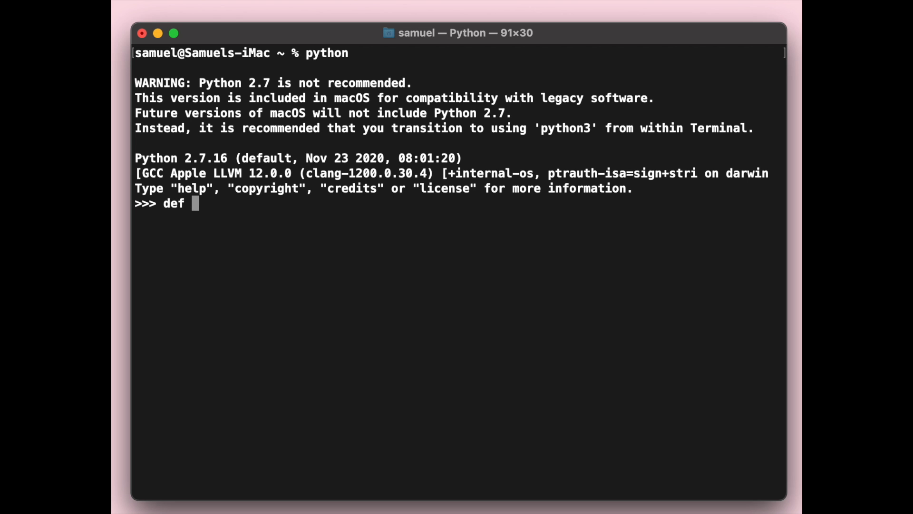
text(func())
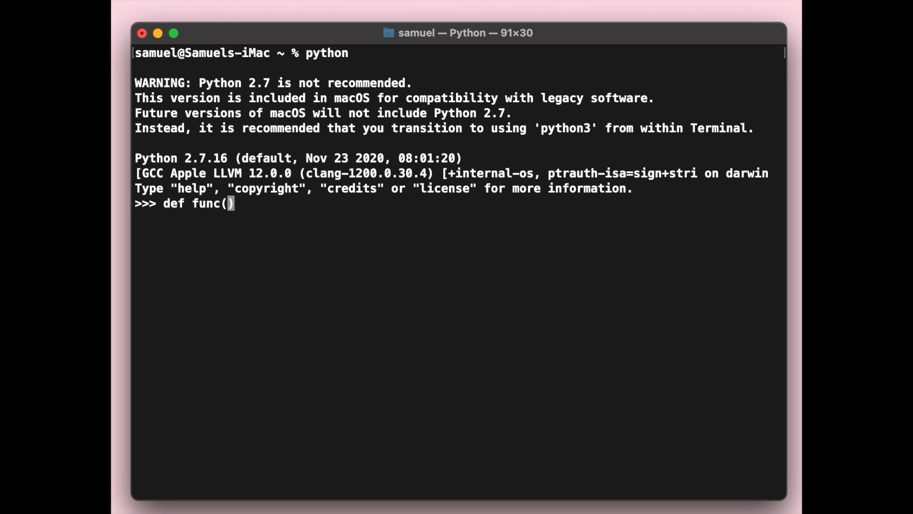
text(**kw):)
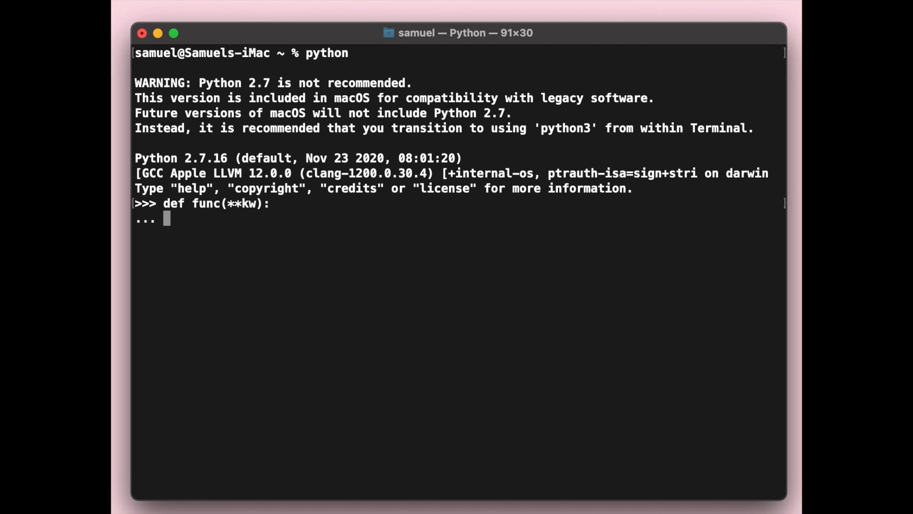
text(print)
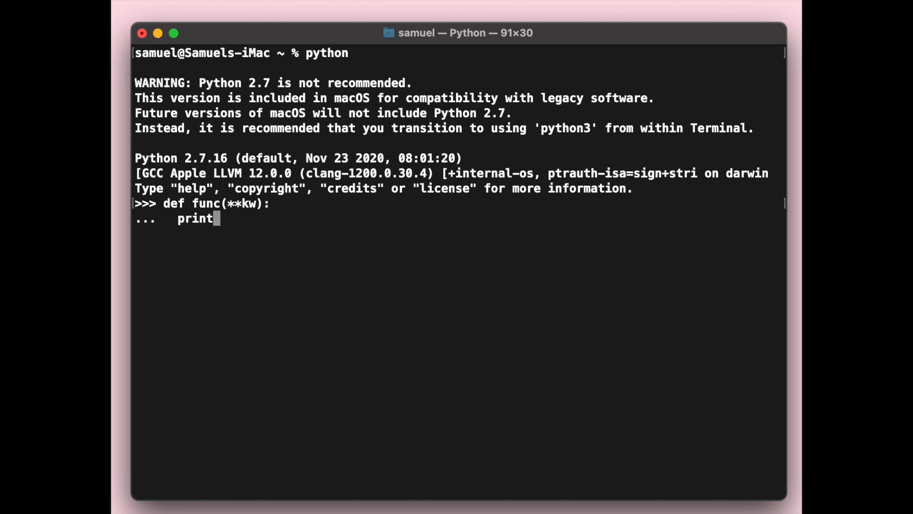
text((kw))
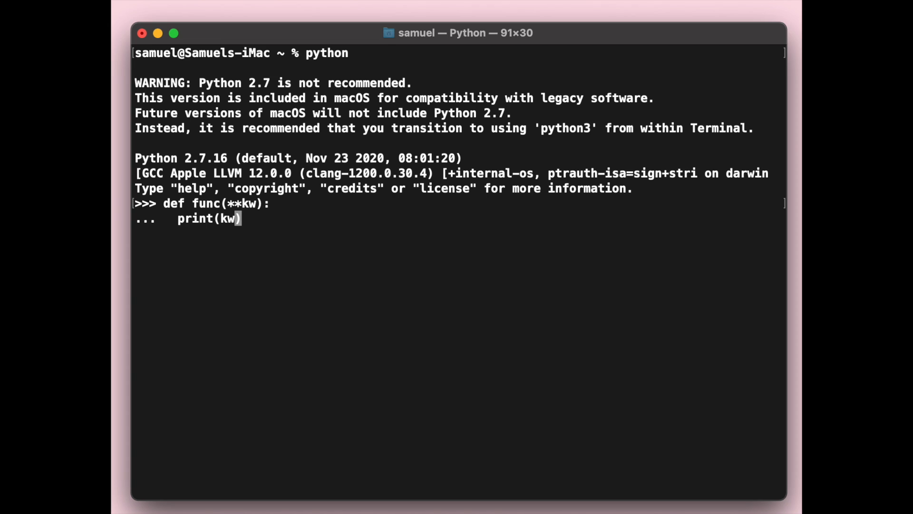
text(.)
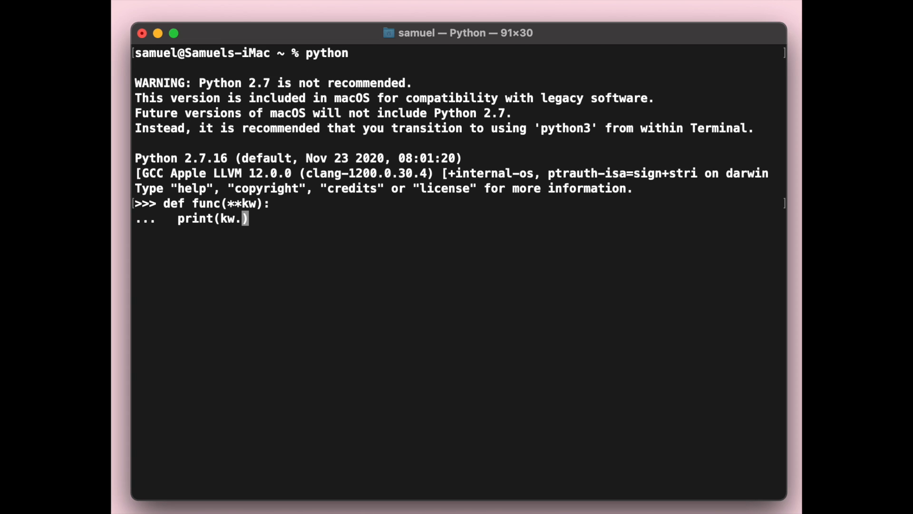
text(keys()))
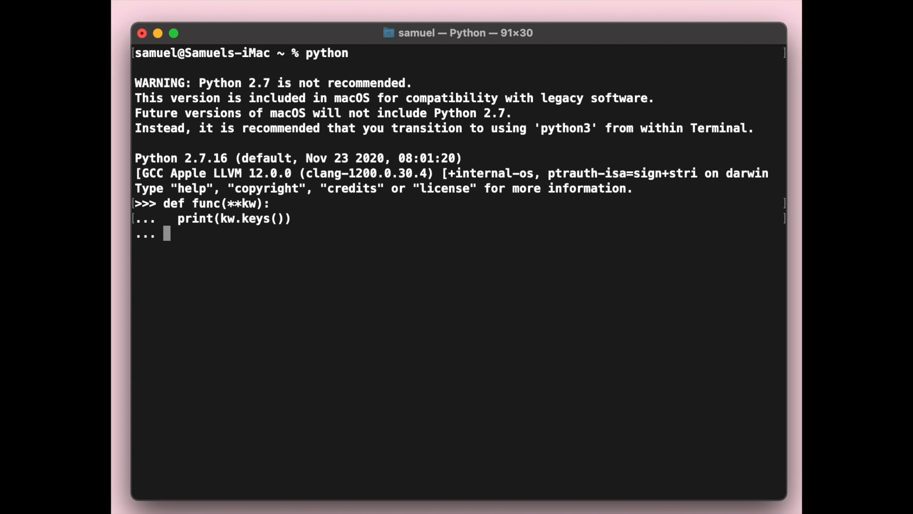
Call func(a=1, b=2, c=3, d=4, e=5).
text(func)
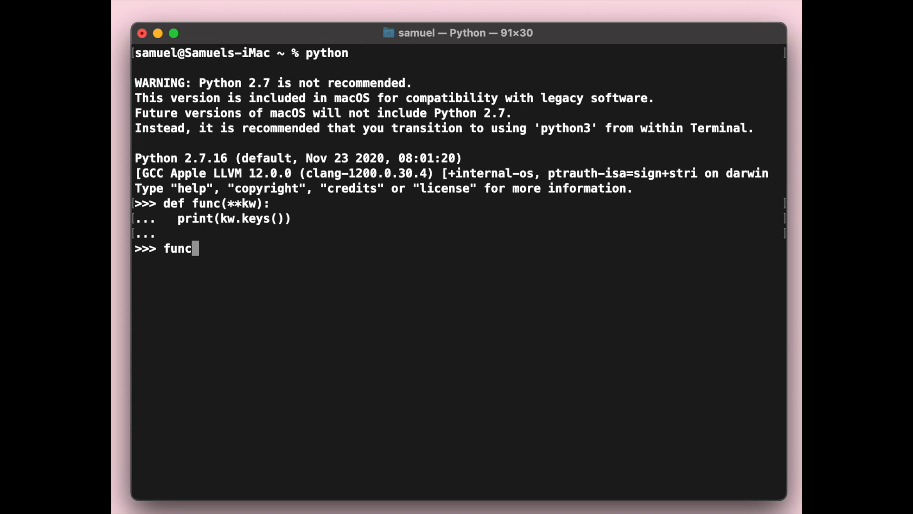
text((a=1, ))
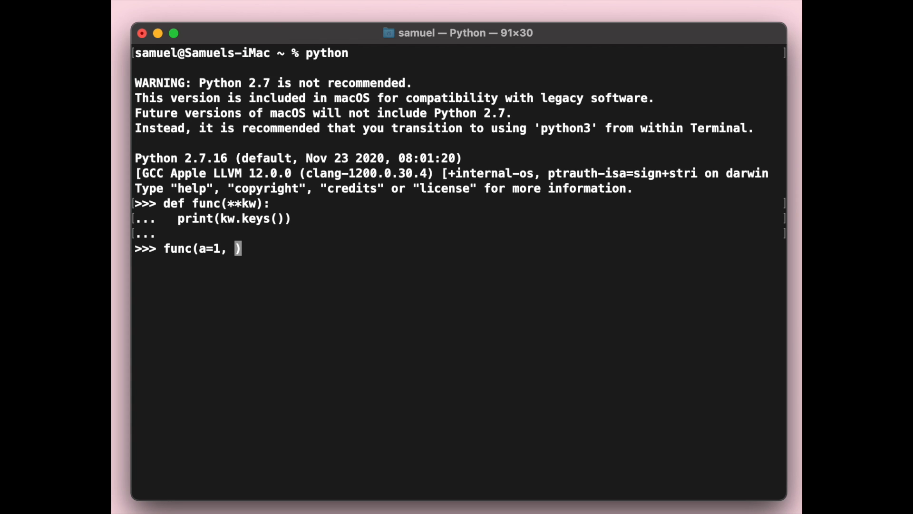
text(b=2,)
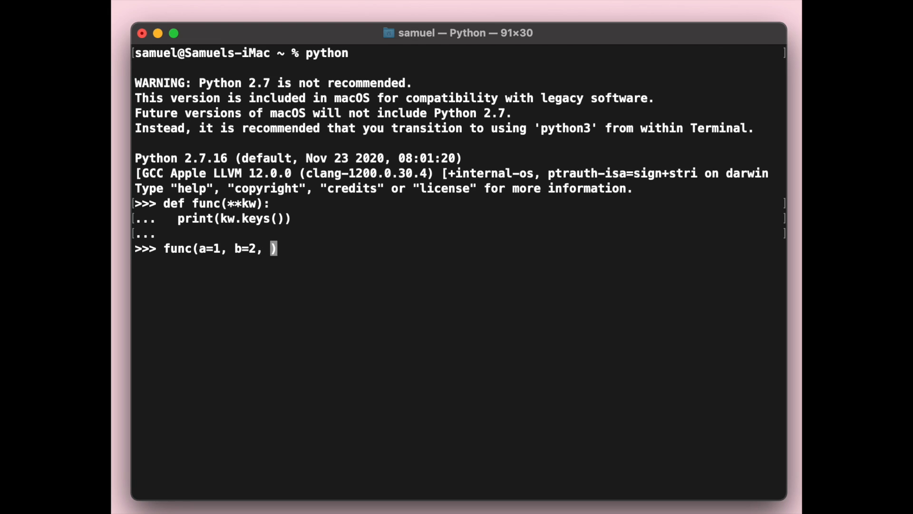
text(c=3, d=4,)
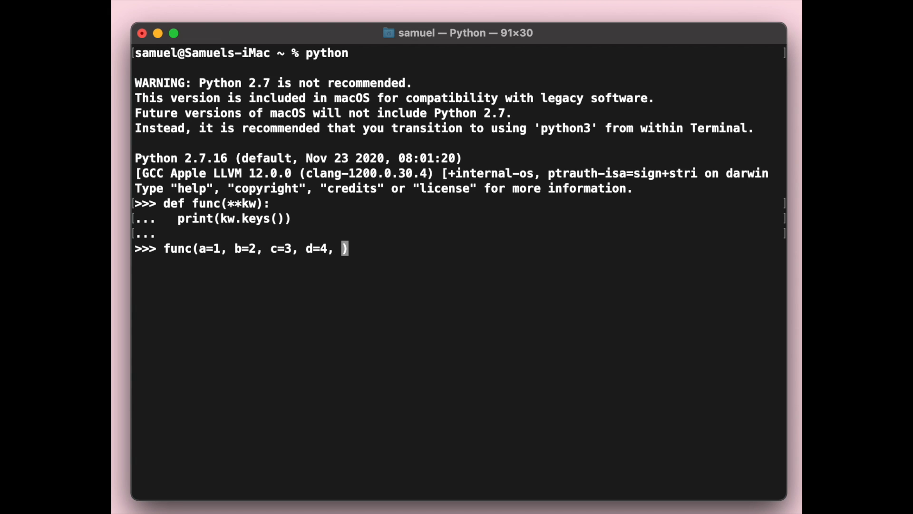
text(e=5))
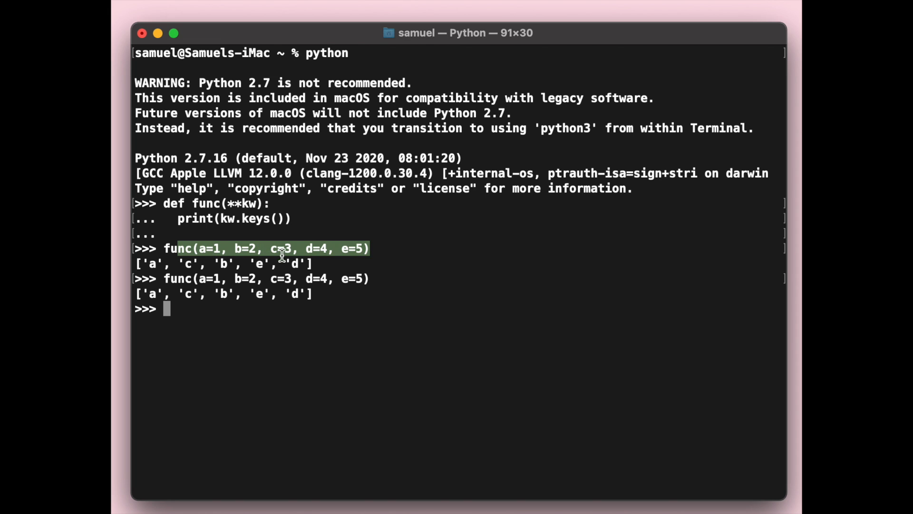
mouse_move(251, 233)
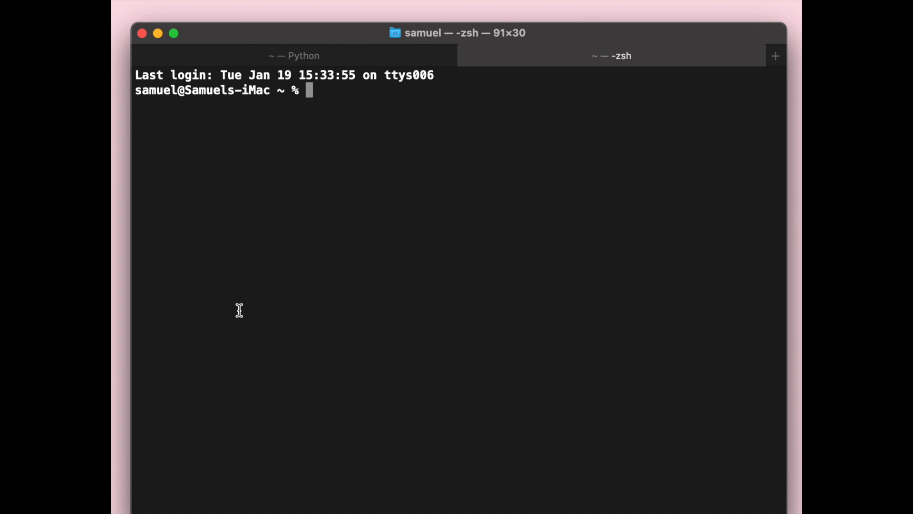
Start a Python 3.8.1 session with python3 in the second tab.
text(python3)
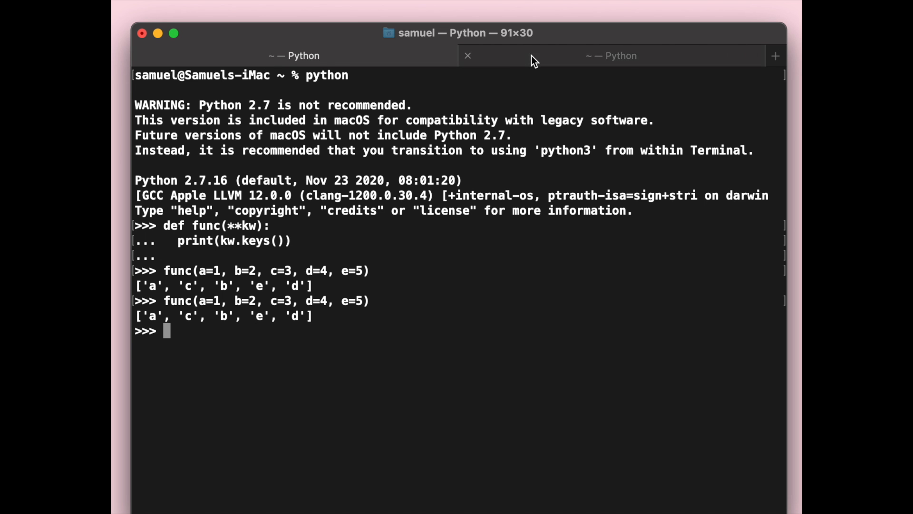
click(294, 55)
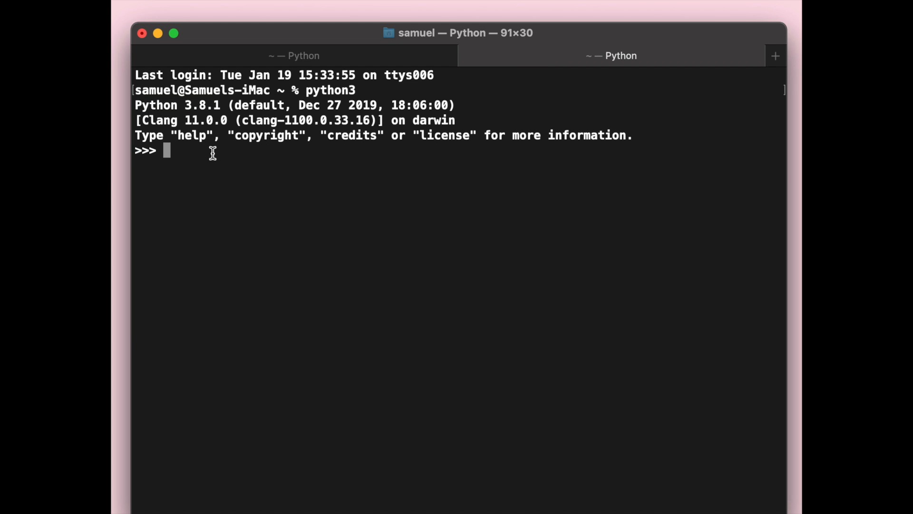
mouse_move(234, 98)
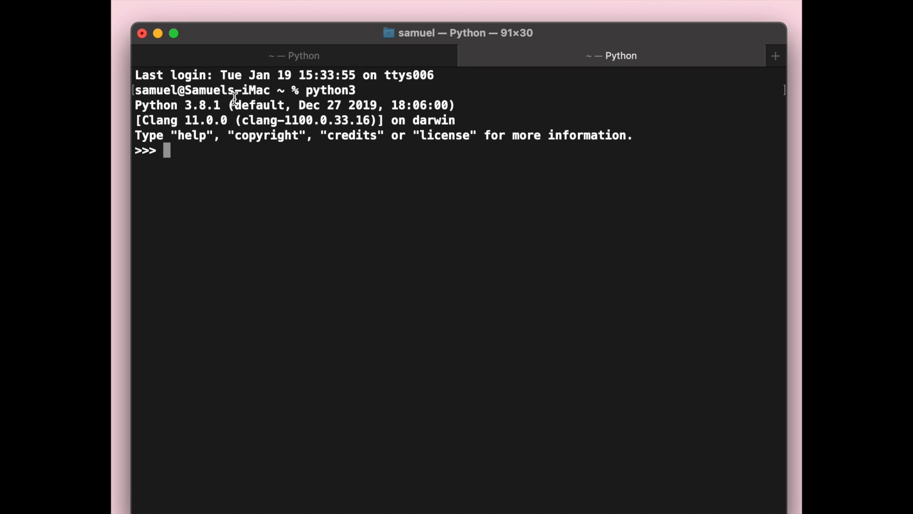
Define func(**kw) printing kw.keys() in the Python 3.8.1 REPL.
text(def func)
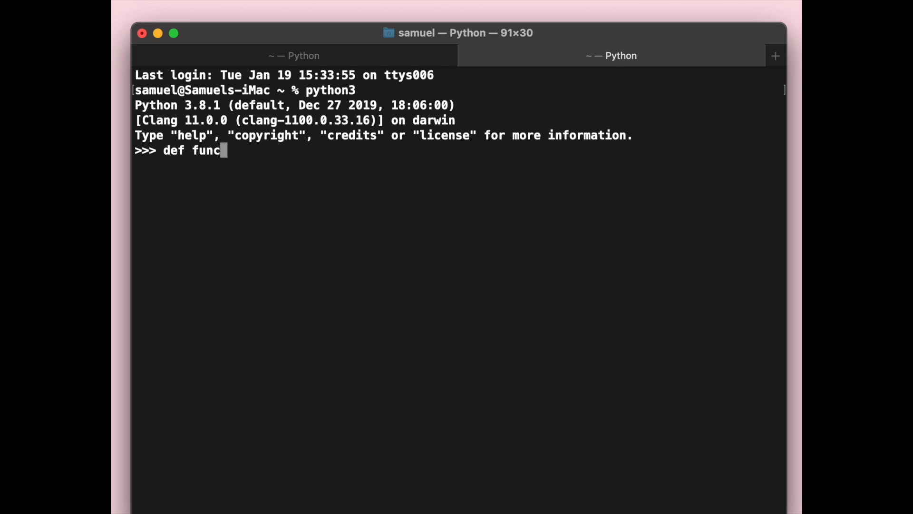
text((**kw):)
text(pri)
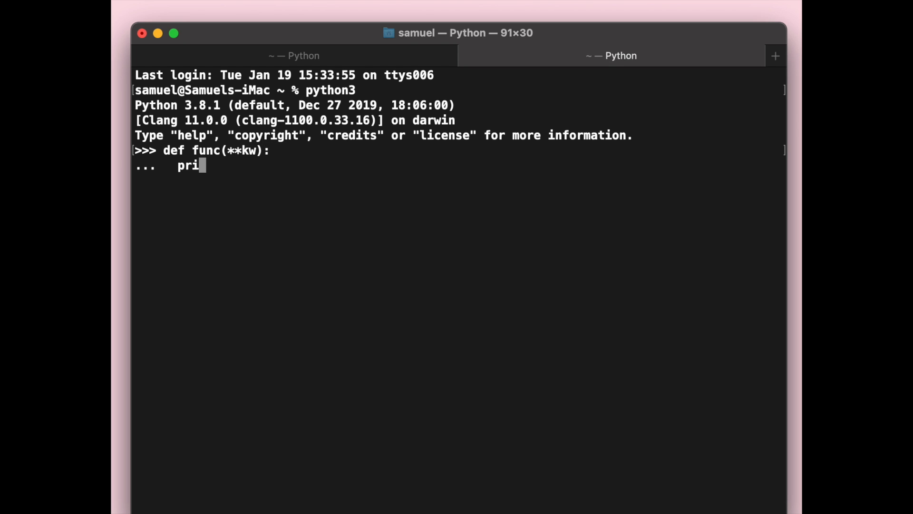
text(nt(kw.)
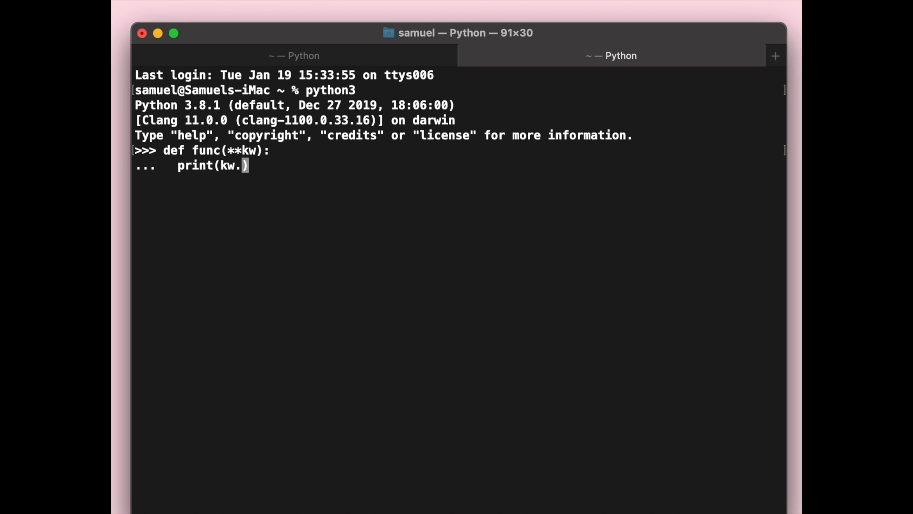
text(keys())
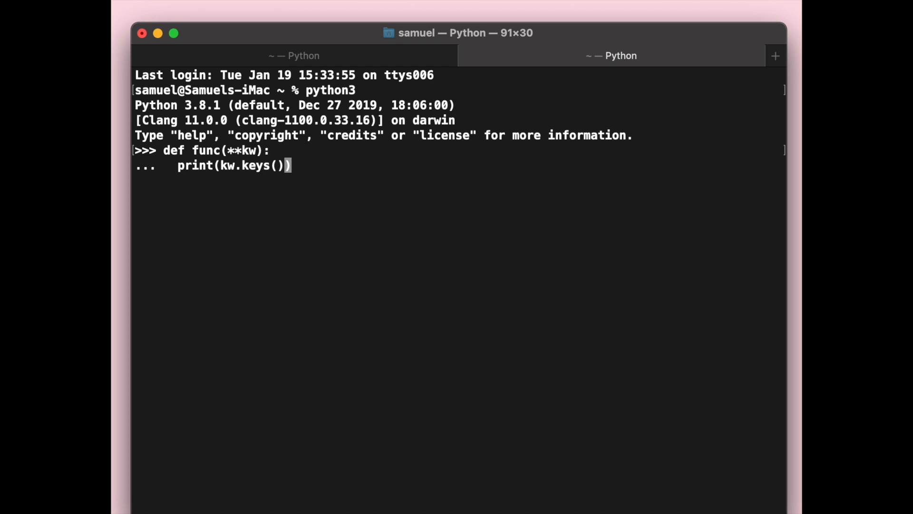
key(enter)
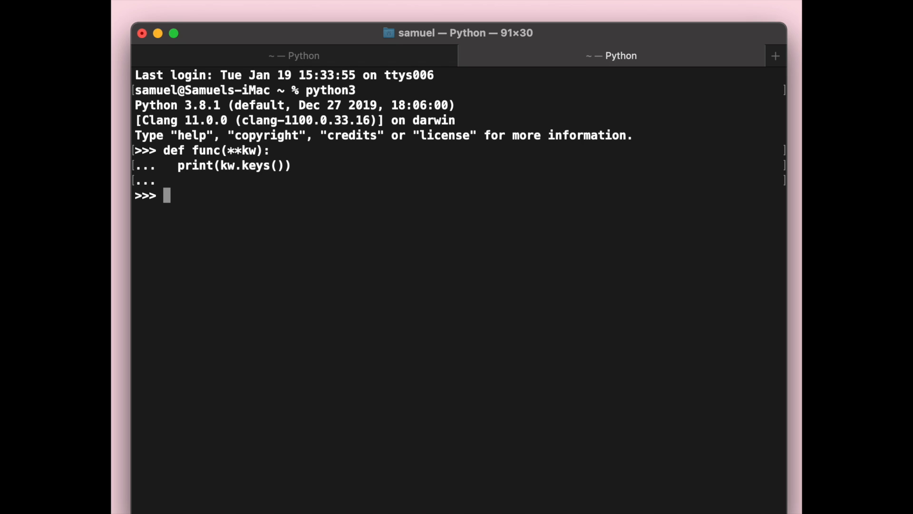
Type the call func(a=1, b=2, c=3, d=4, e=5).
text(func())
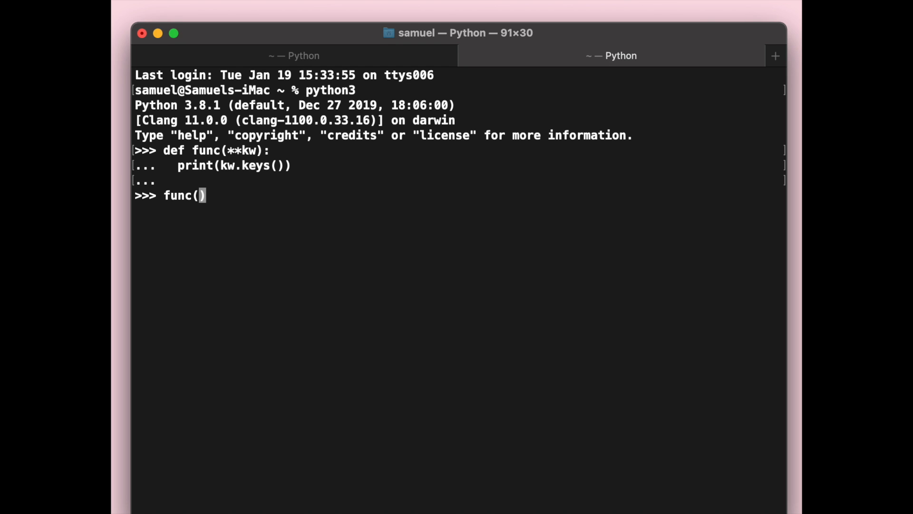
text(a=1, b.)
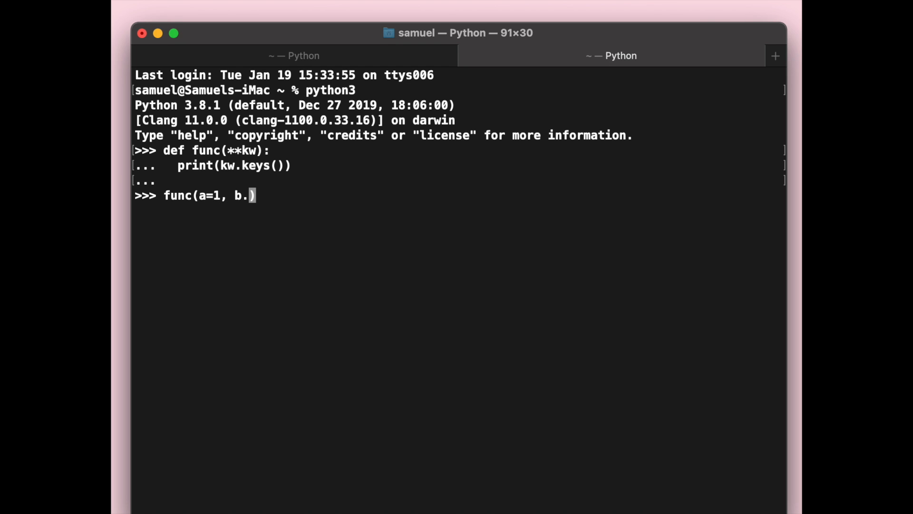
text(2, c=3,)
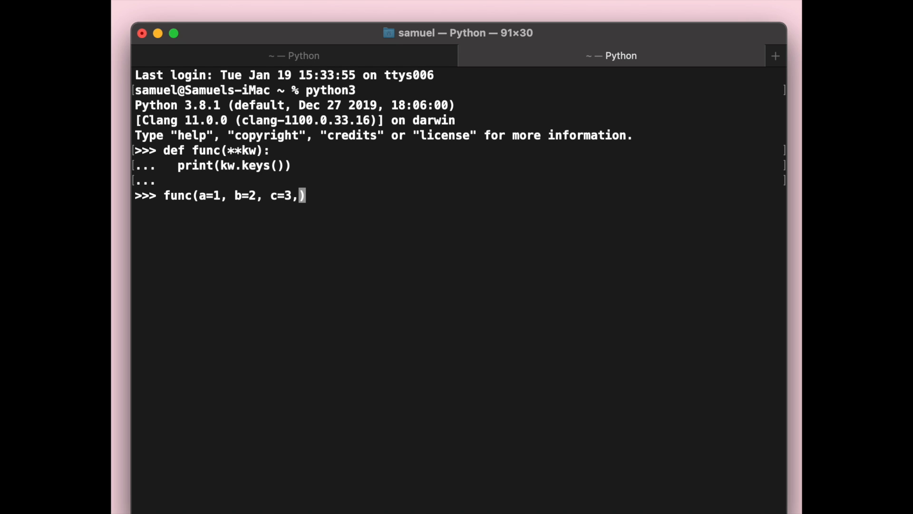
text(d=4, e)
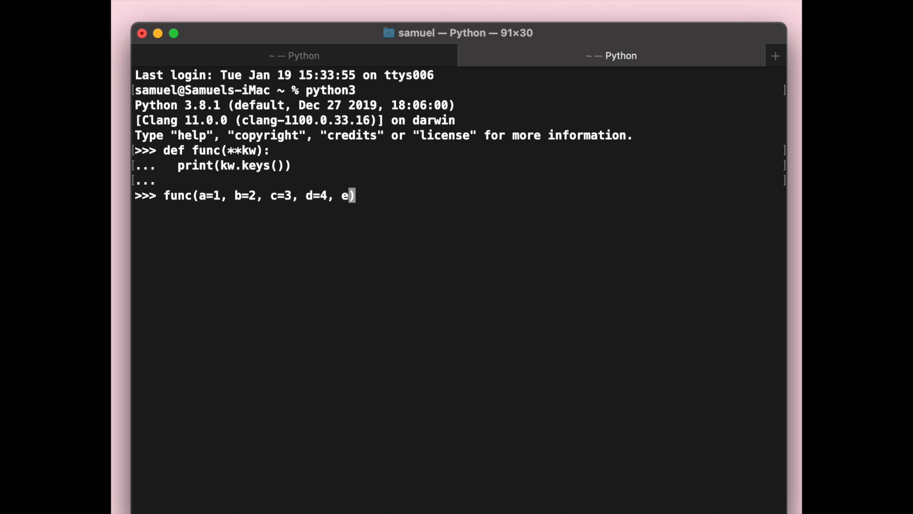
text(=5)
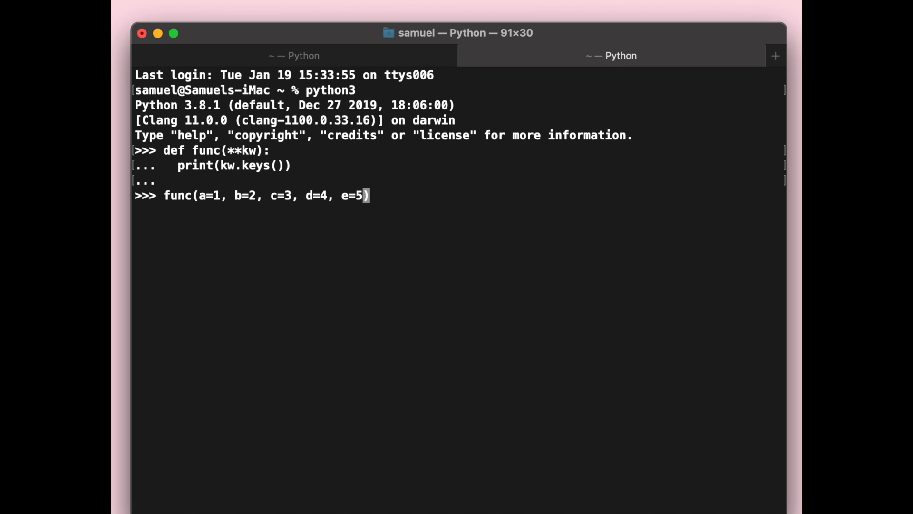
mouse_move(188, 104)
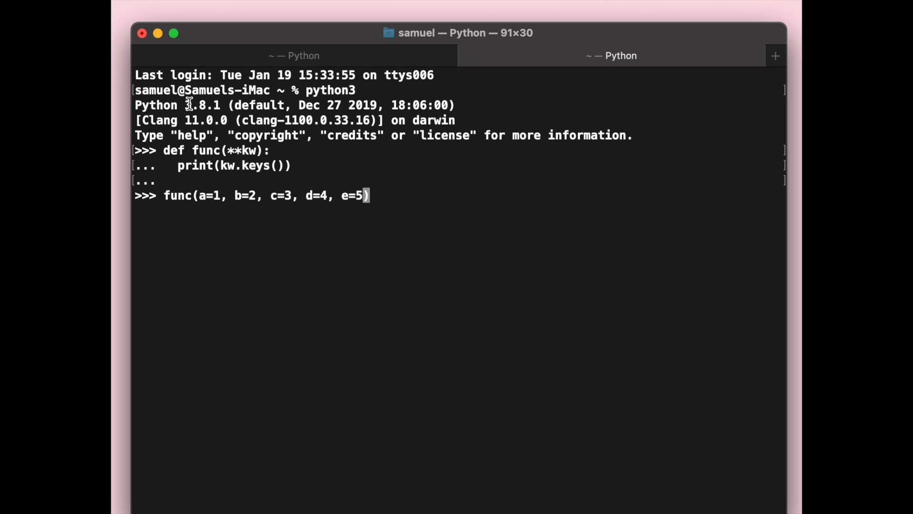
mouse_move(322, 214)
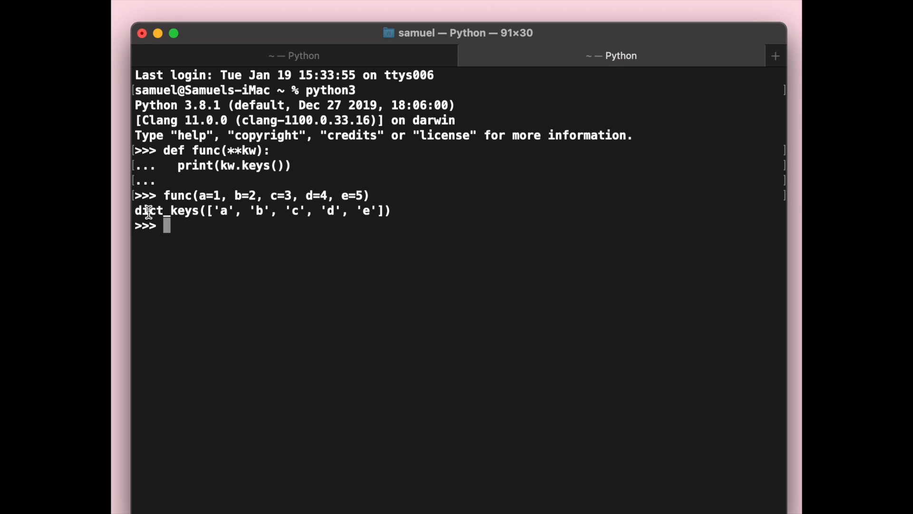
mouse_move(250, 203)
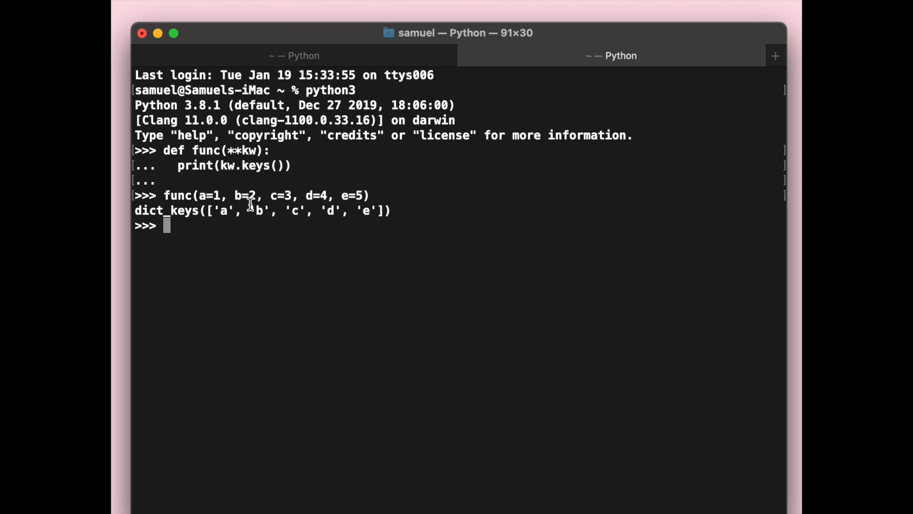
mouse_move(202, 195)
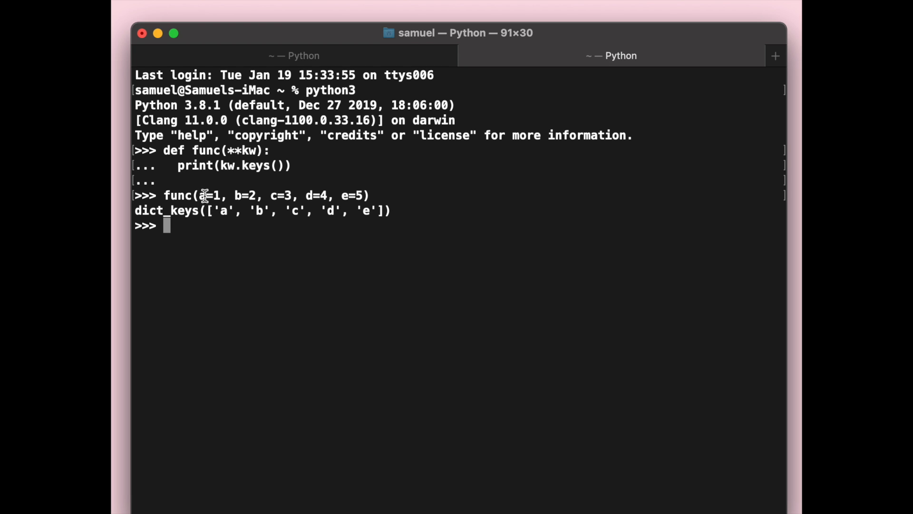
mouse_move(281, 195)
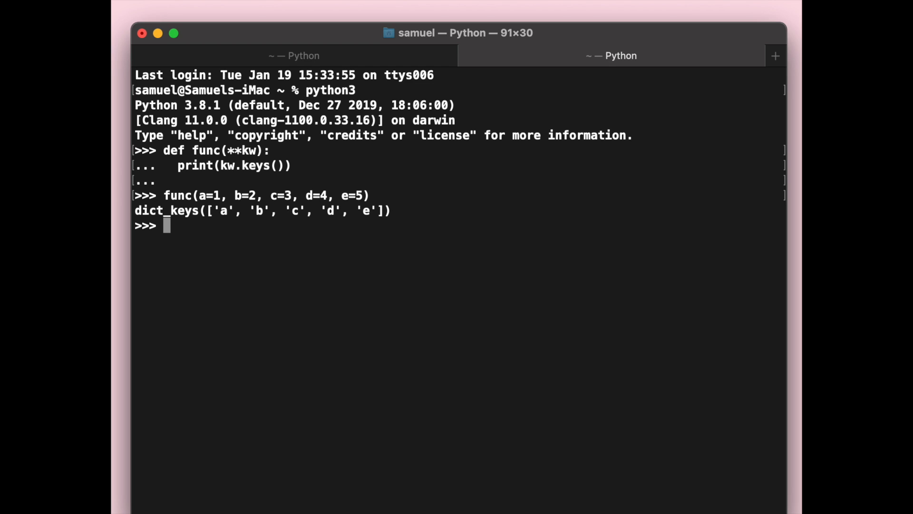
mouse_move(456, 169)
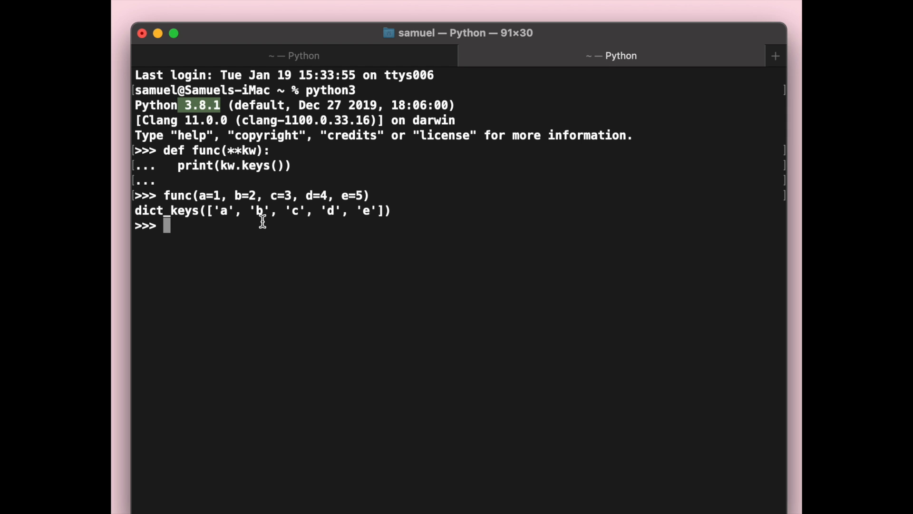
mouse_move(179, 244)
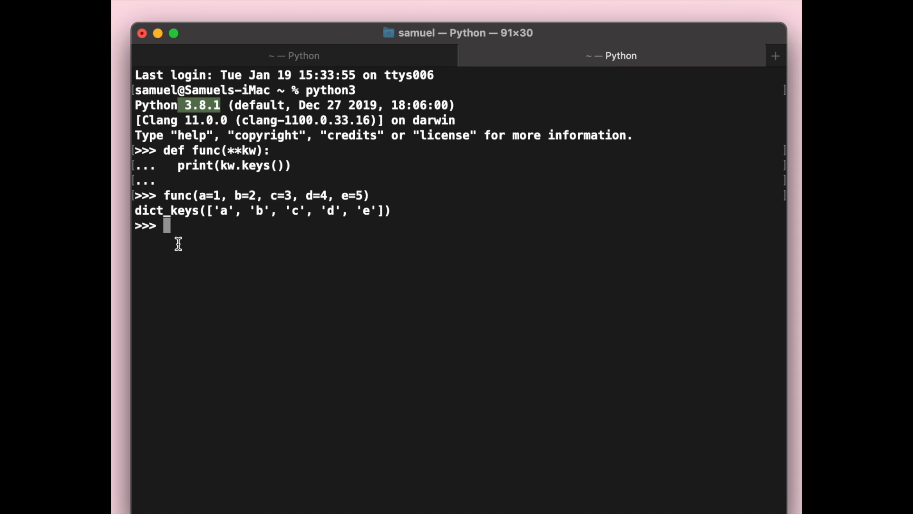
mouse_move(209, 239)
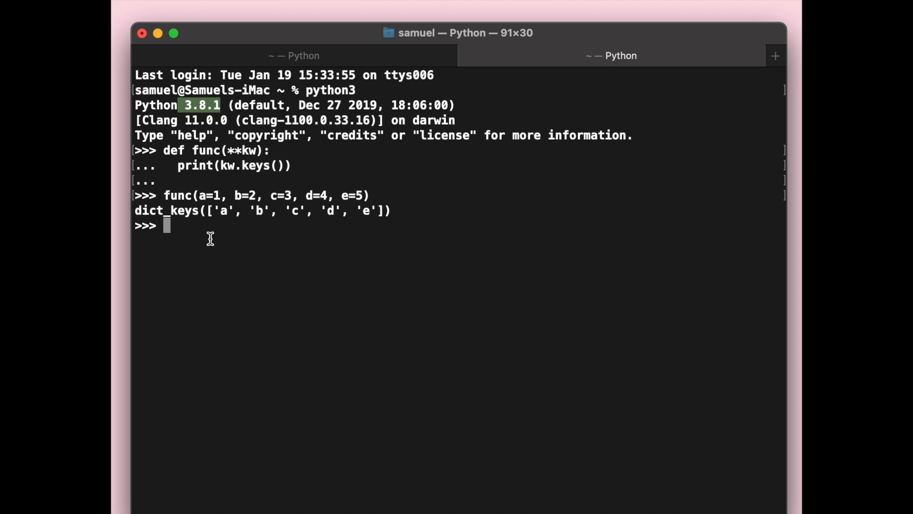
mouse_move(220, 229)
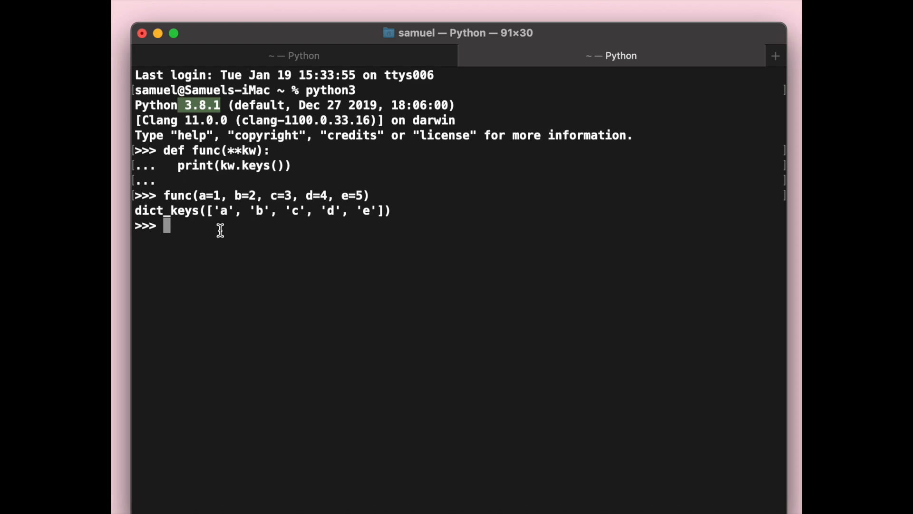
mouse_move(237, 235)
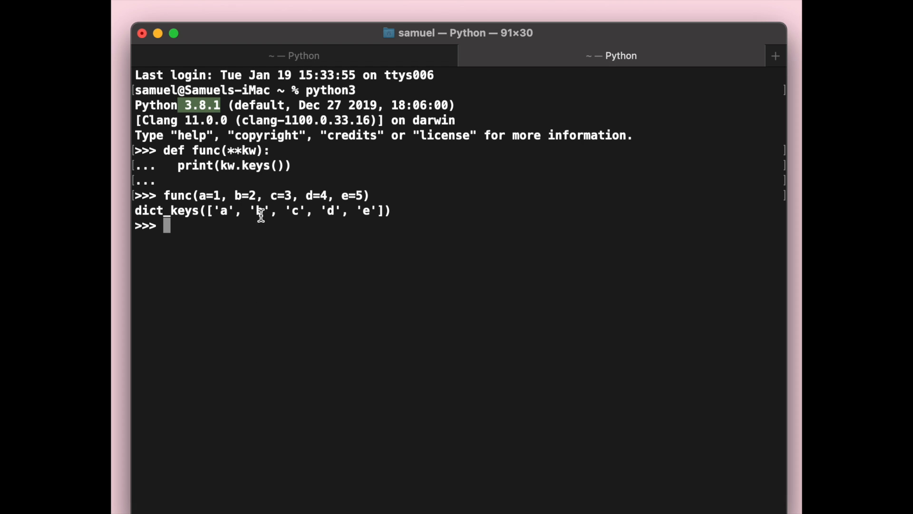
Type notes about 'compact dict' and 'OrderedDict', clearing the stray input.
text(com)
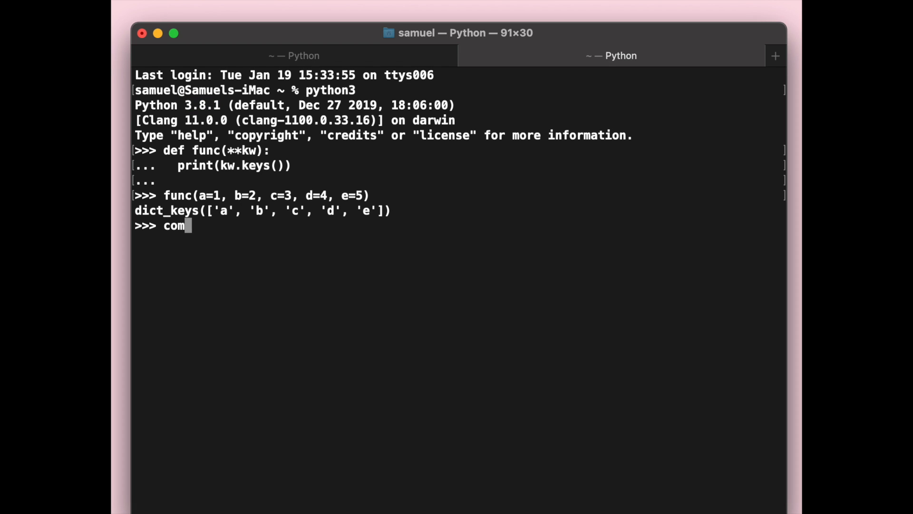
text(pact dict)
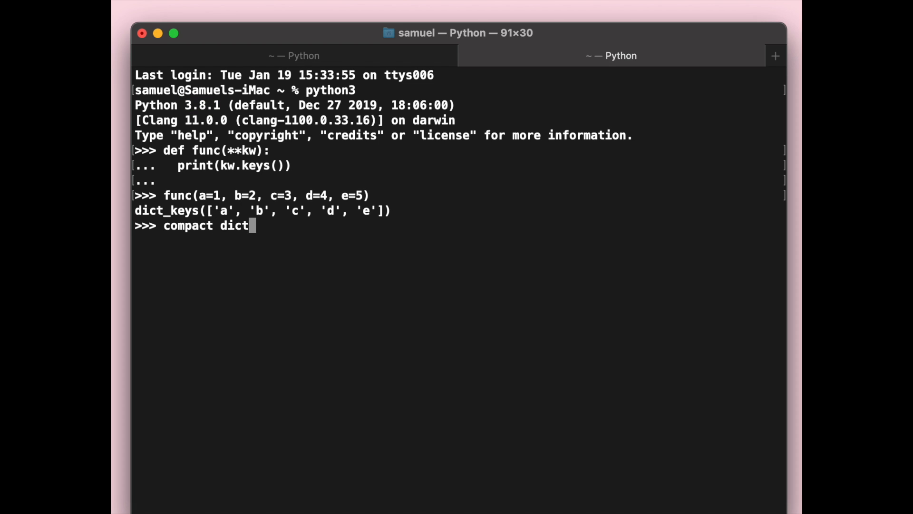
key(ctrl+u)
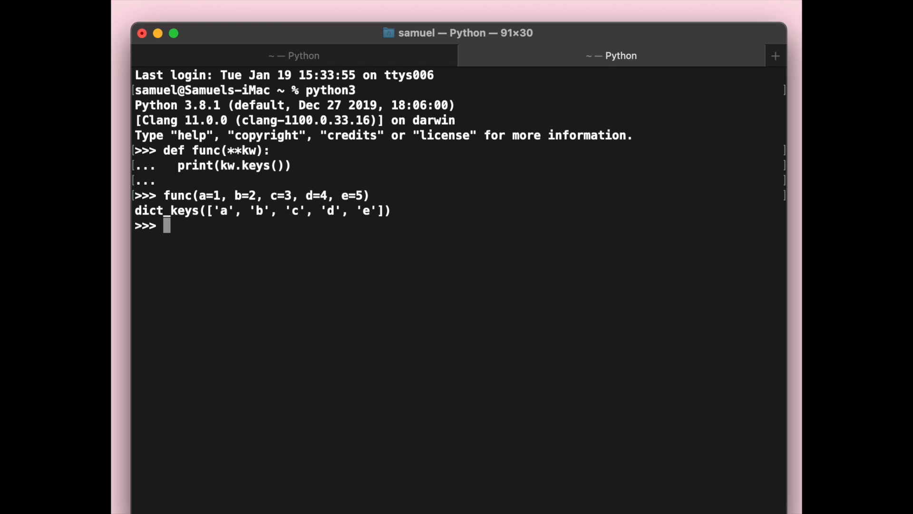
mouse_move(292, 210)
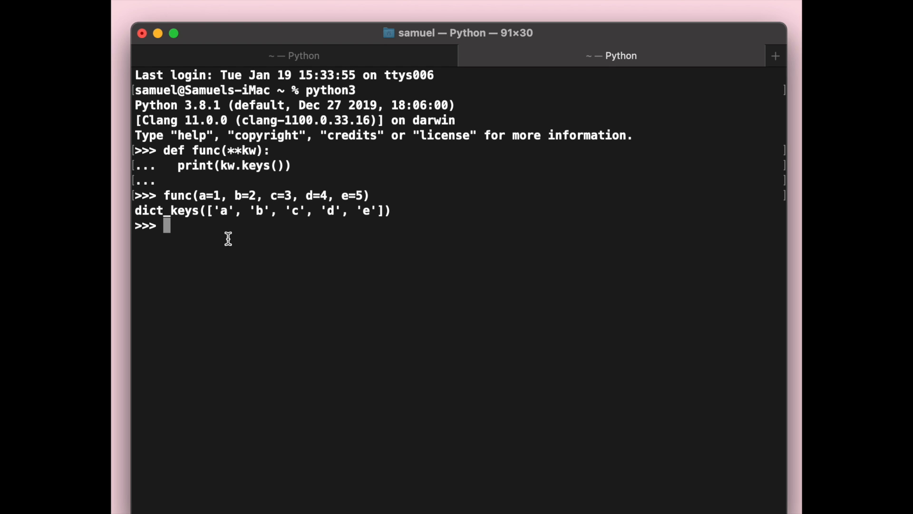
text(Ordered)
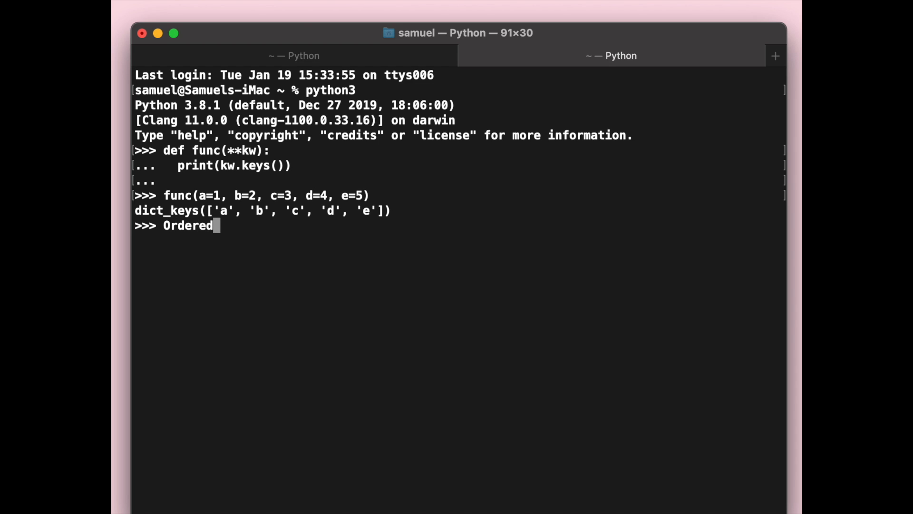
text(Dict)
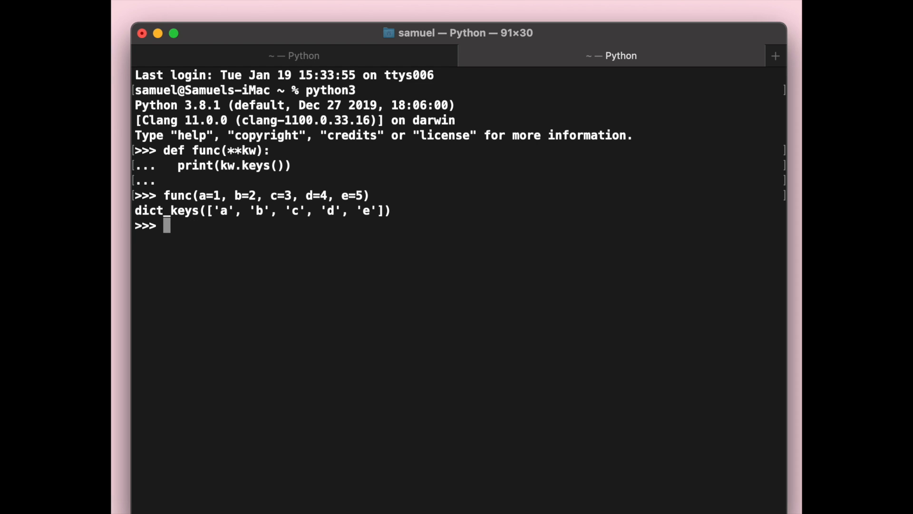
mouse_move(194, 177)
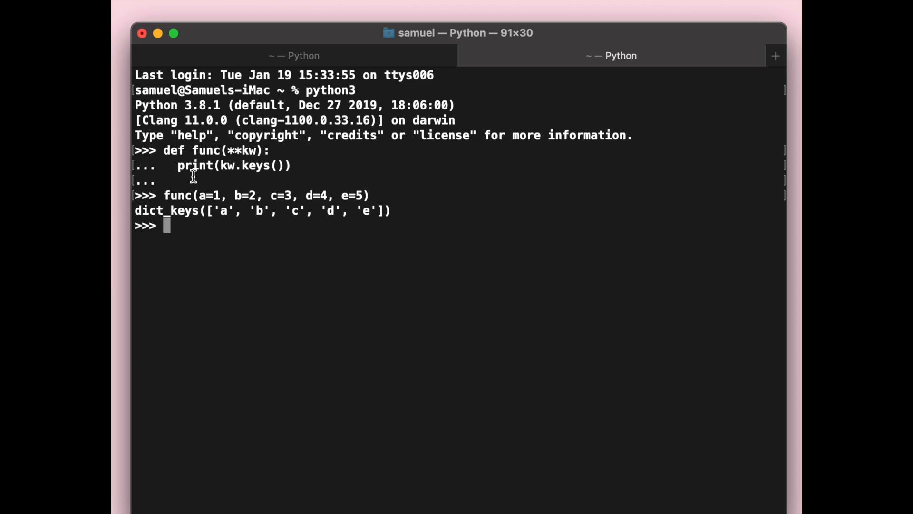
mouse_move(166, 267)
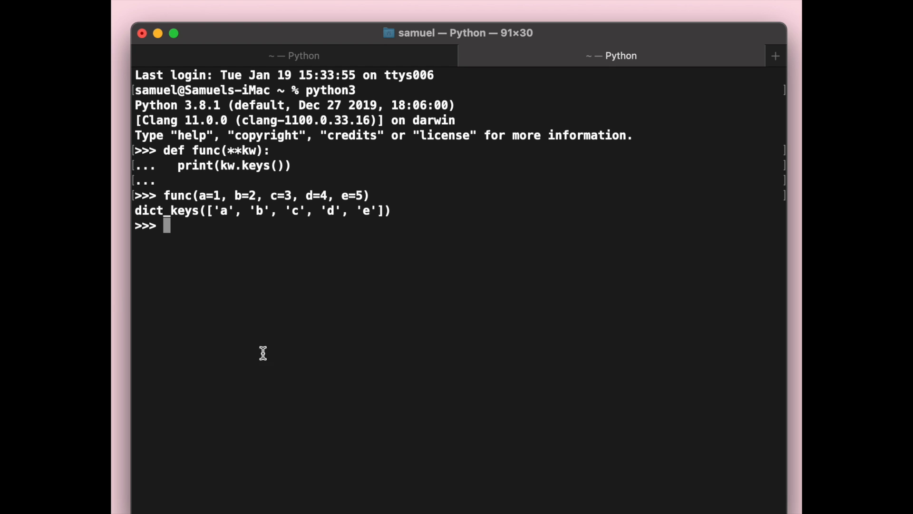
mouse_move(268, 277)
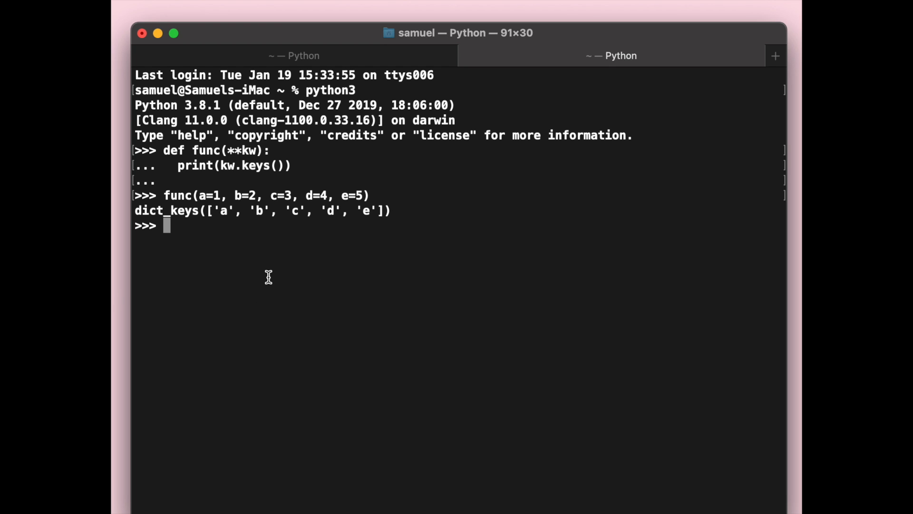
Erase partial input, quit Python with quit(), and relaunch python3.
text(di)
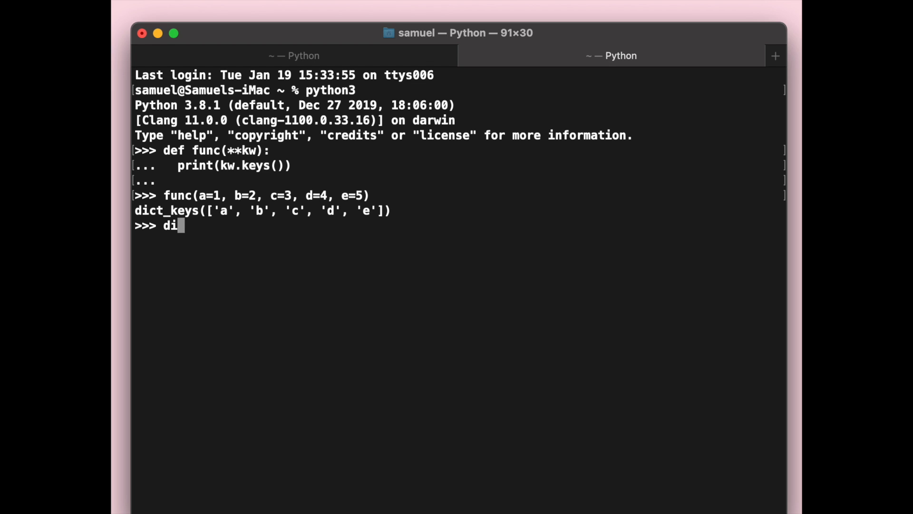
key(Backspace)
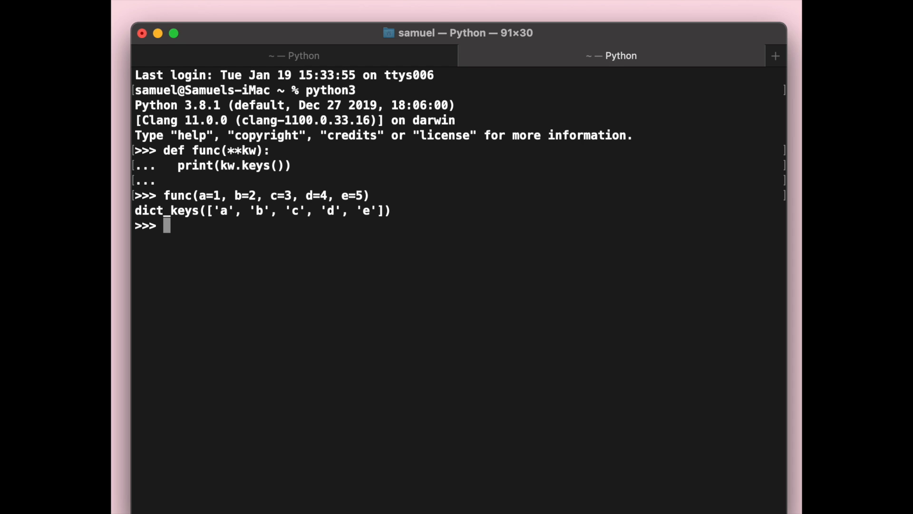
text(quit())
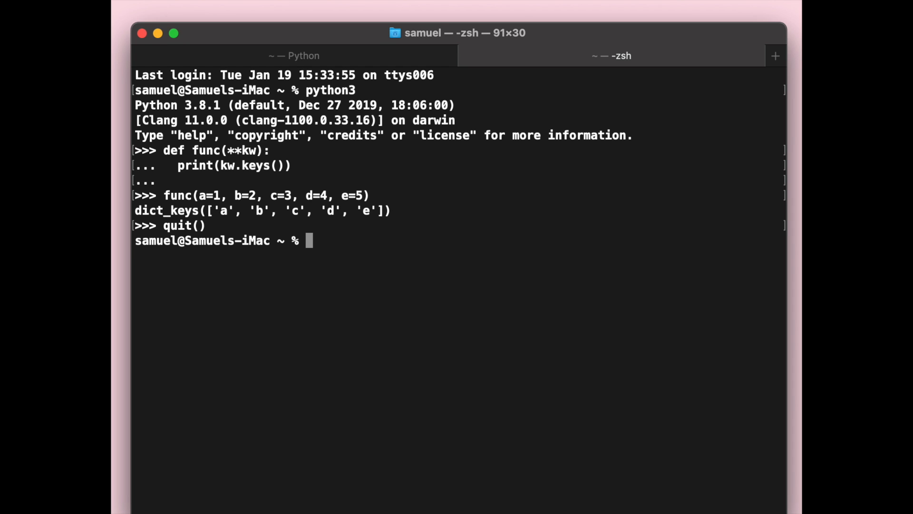
text(python3)
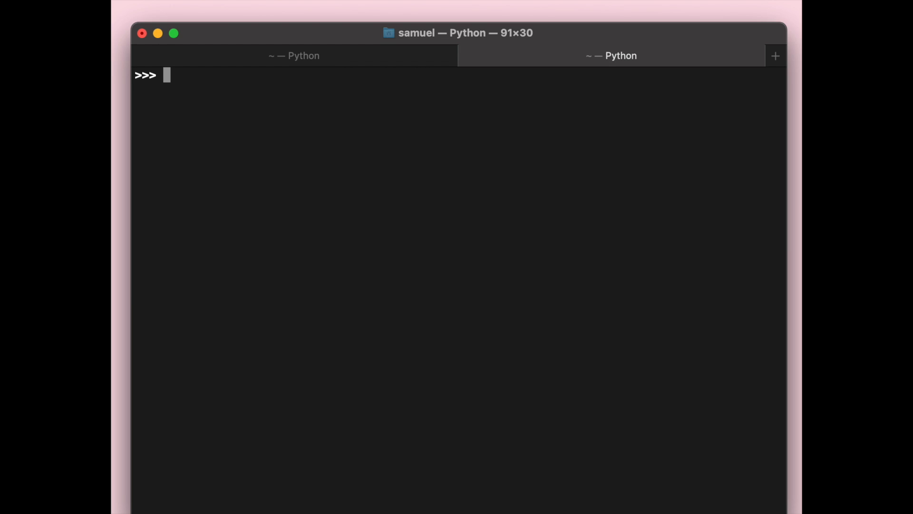
Define dict1 = {'a':1, 'b':2, 'c':3, 'd':4, 'e':5}.
text(dict1 = {)
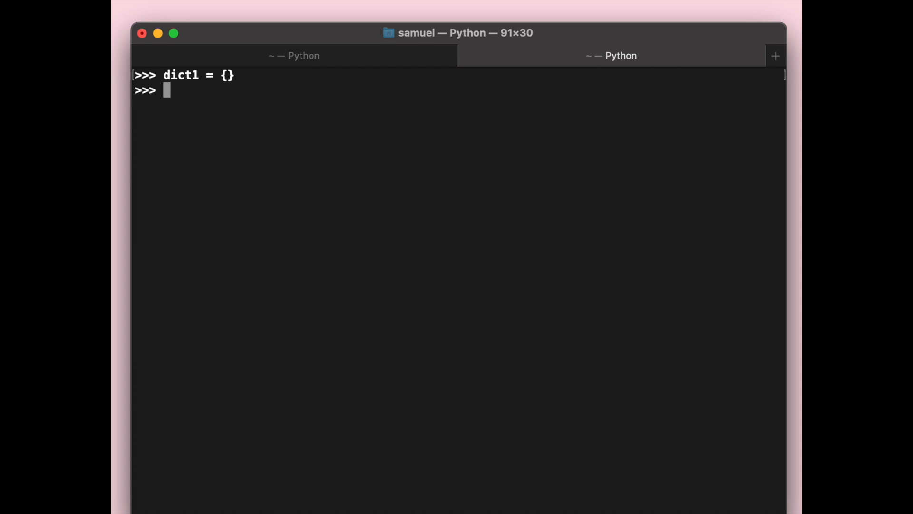
text(dict1 =)
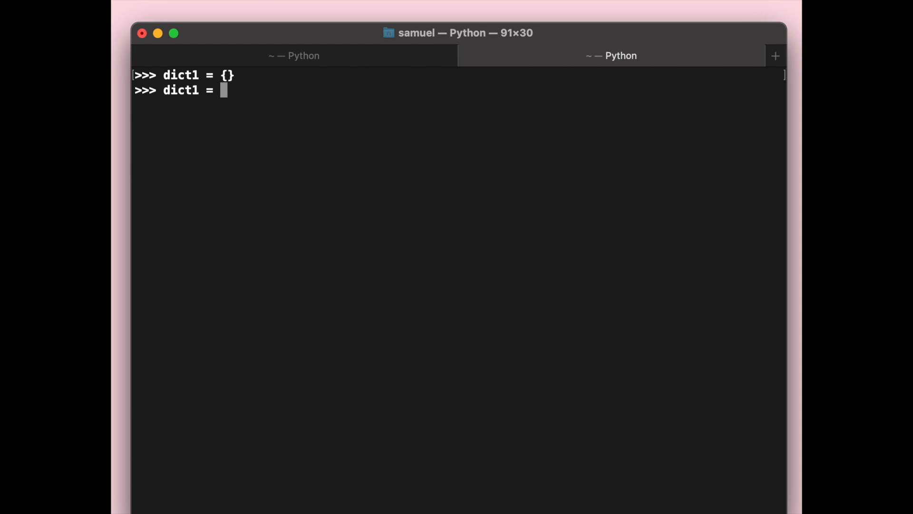
text({')
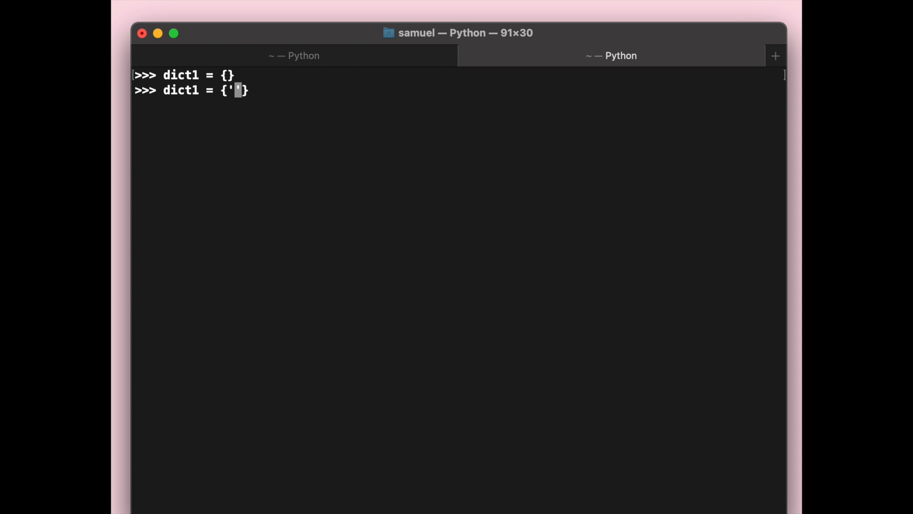
text(a':1},)
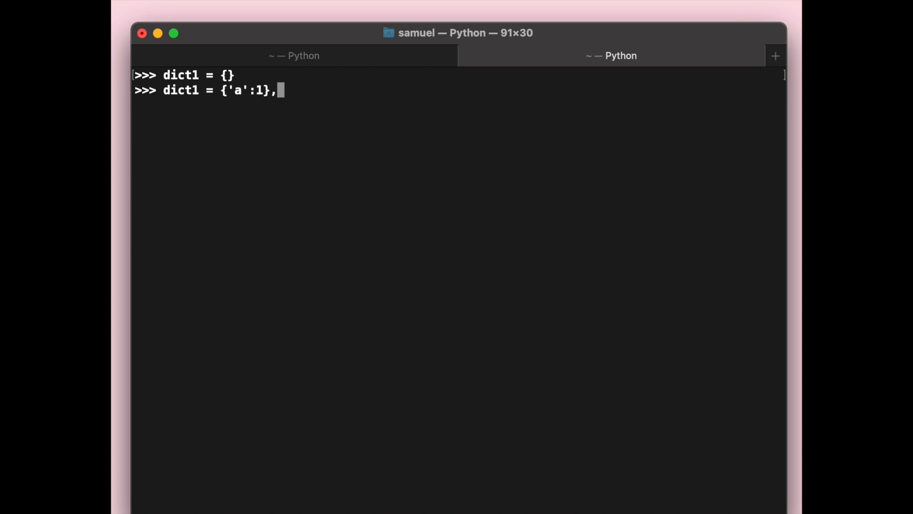
text(''})
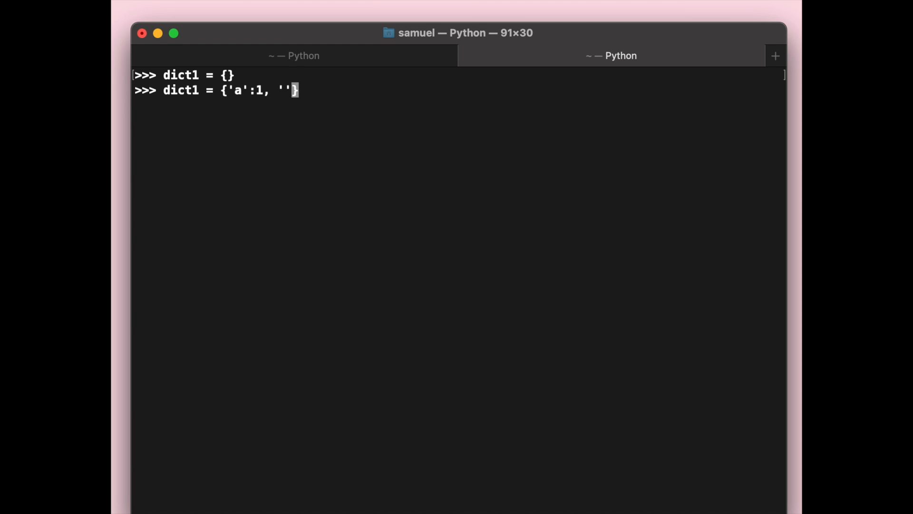
text('b':2, ')
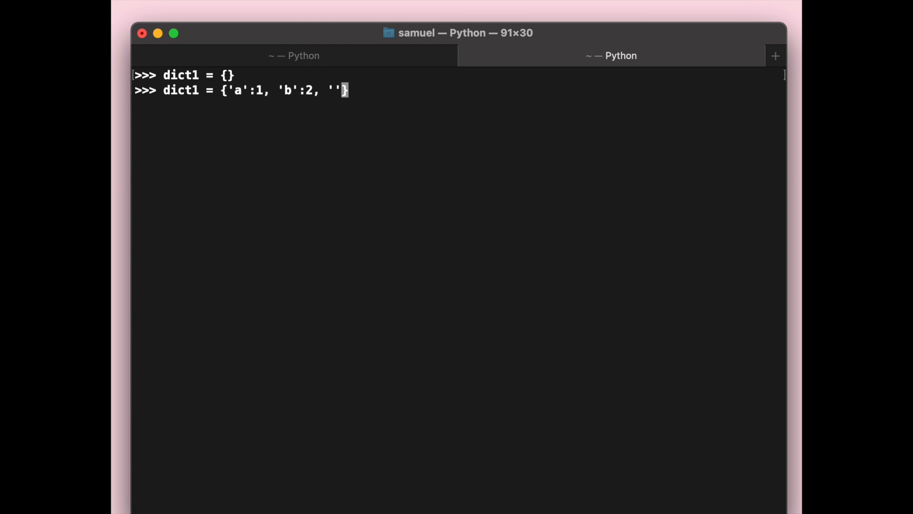
text(c':3)
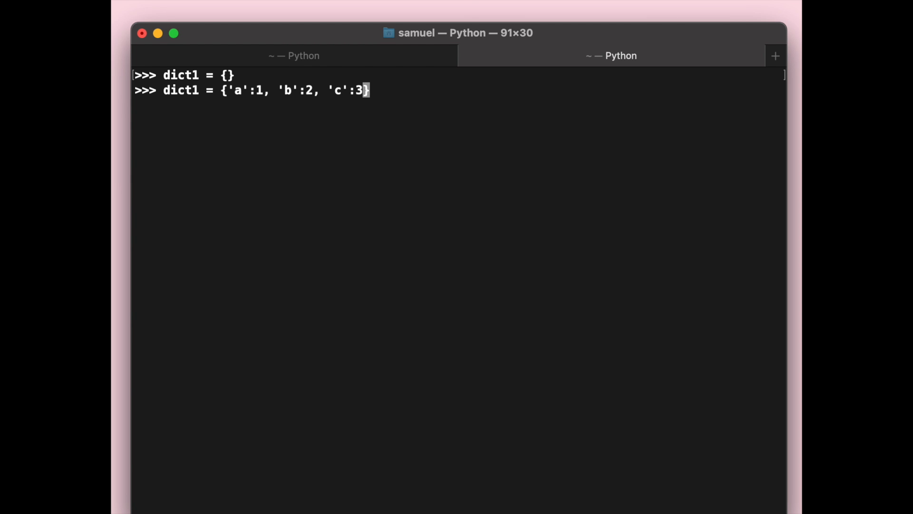
text(, 'd')
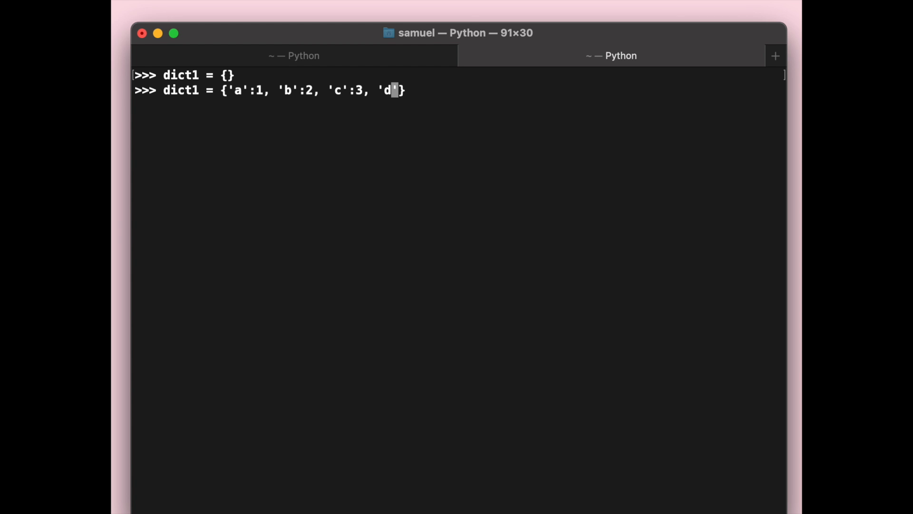
text(:4)
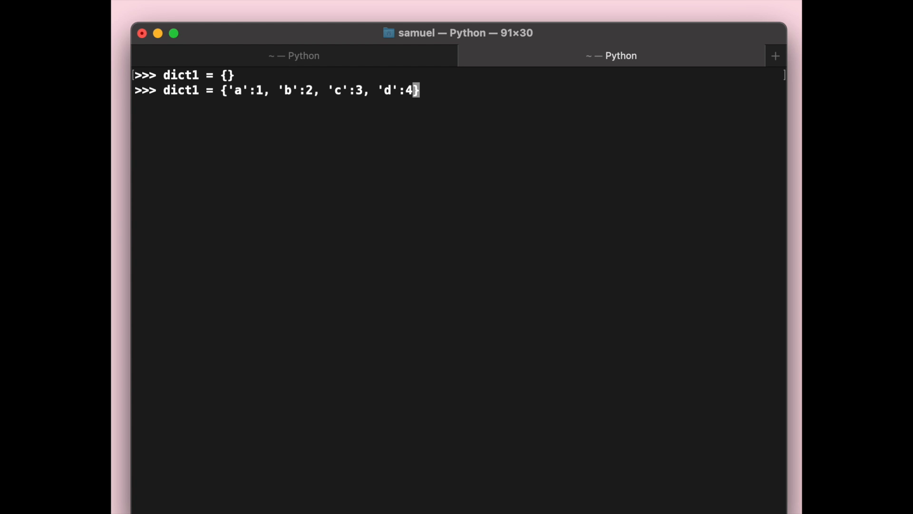
text(, '')
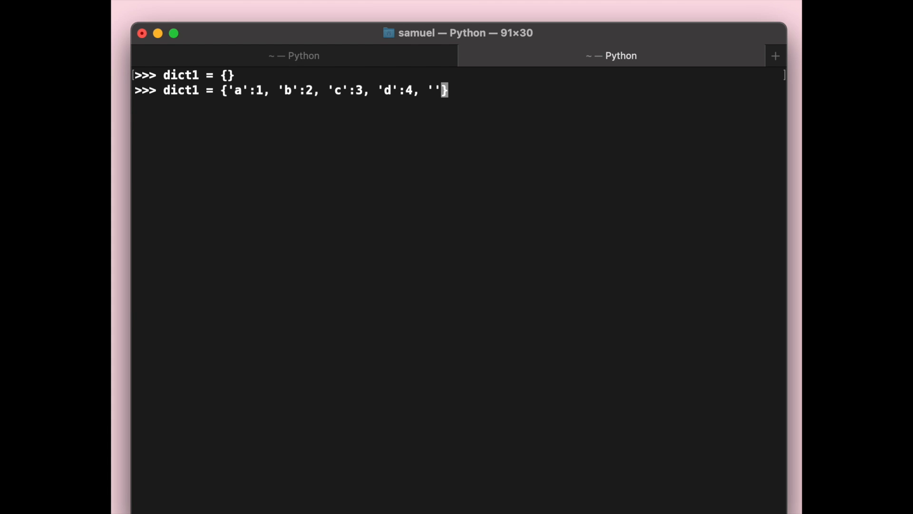
text(e':5)
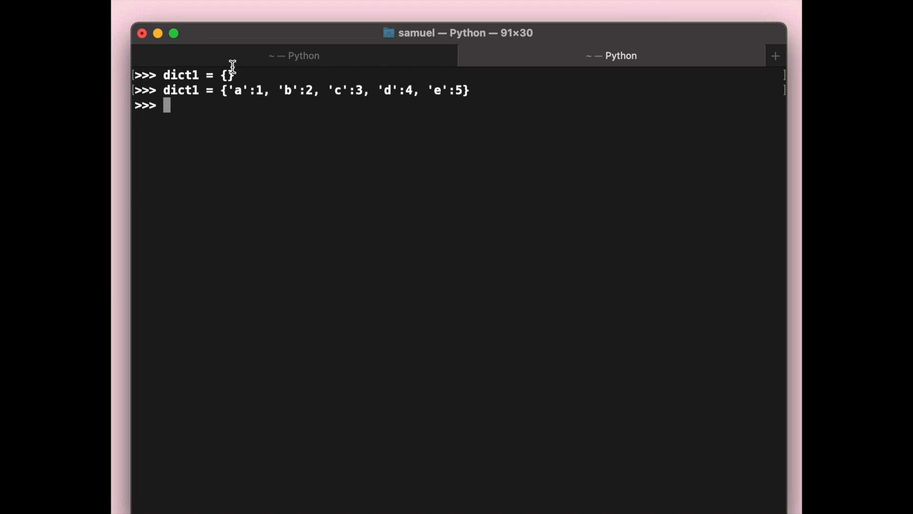
mouse_move(180, 101)
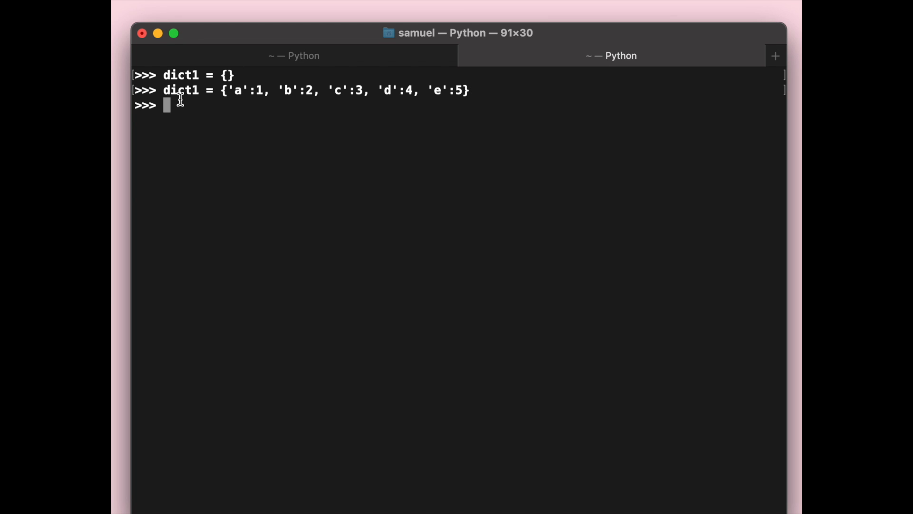
Run [k for k in dict1.keys()] to list keys in insertion order.
text([k for k])
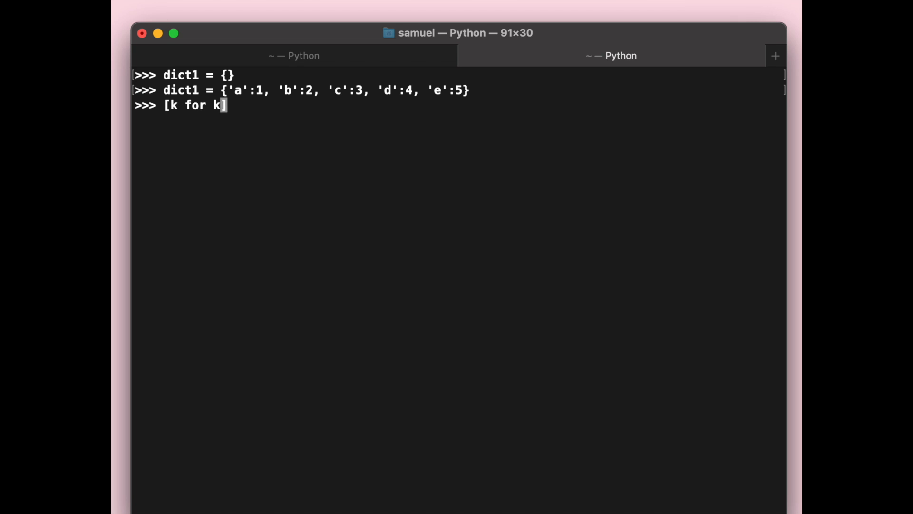
text(indict1.)
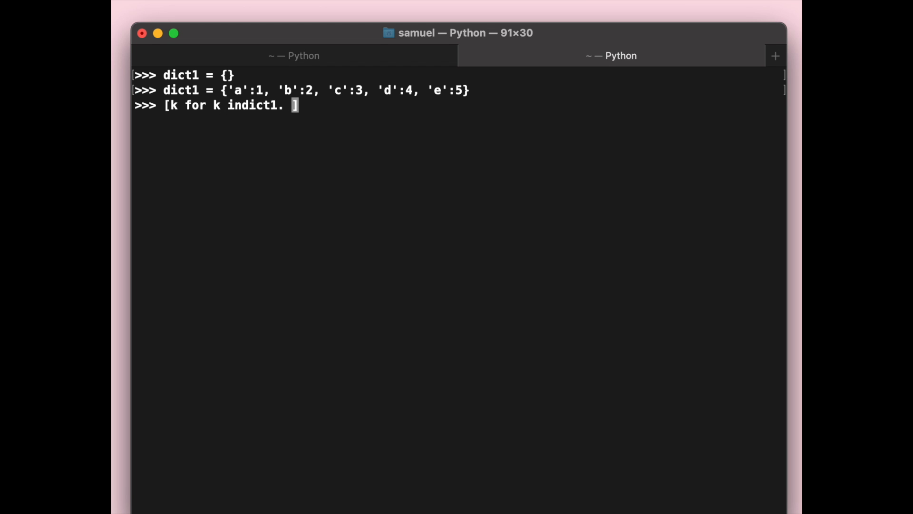
text(keys())
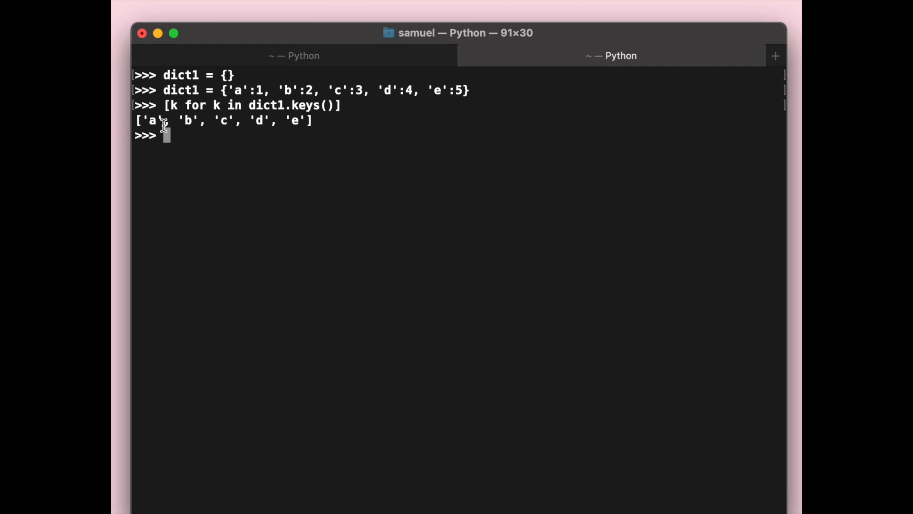
mouse_move(301, 140)
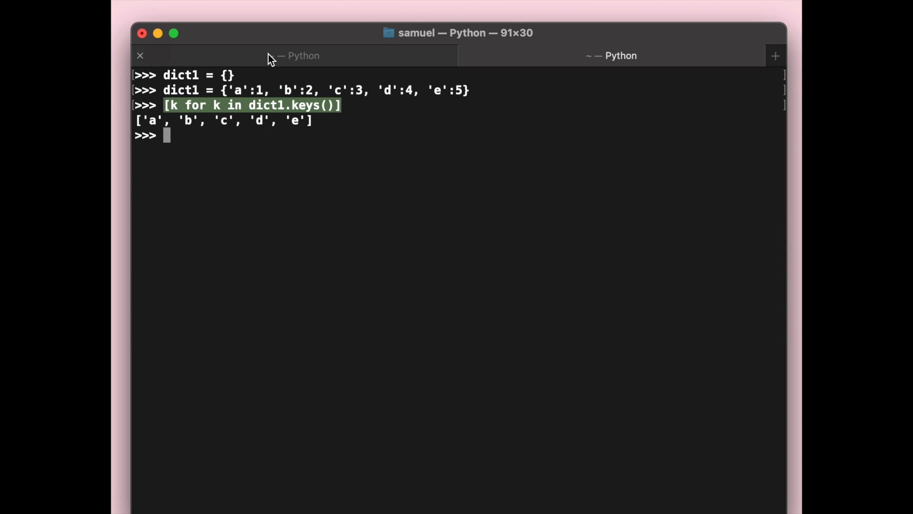
Switch to the first tab's Python 2.7 session to compare dict1's key order.
click(294, 55)
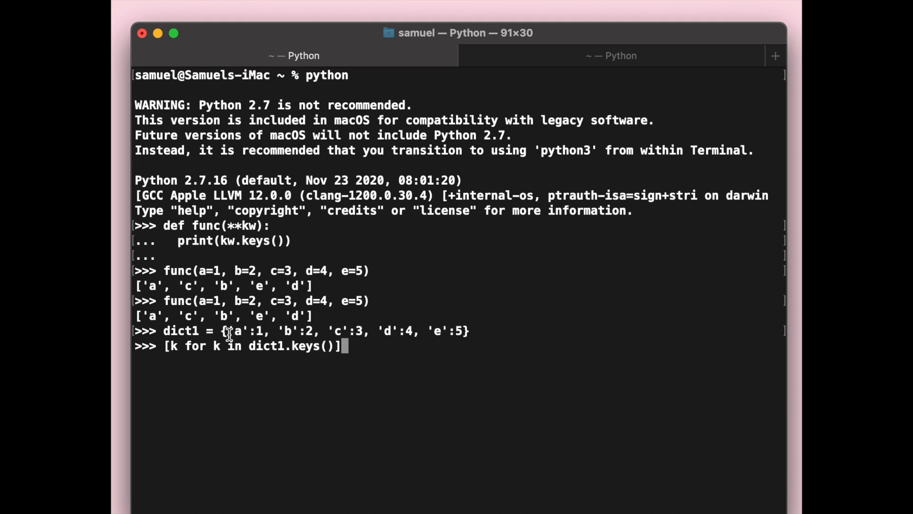
mouse_move(195, 335)
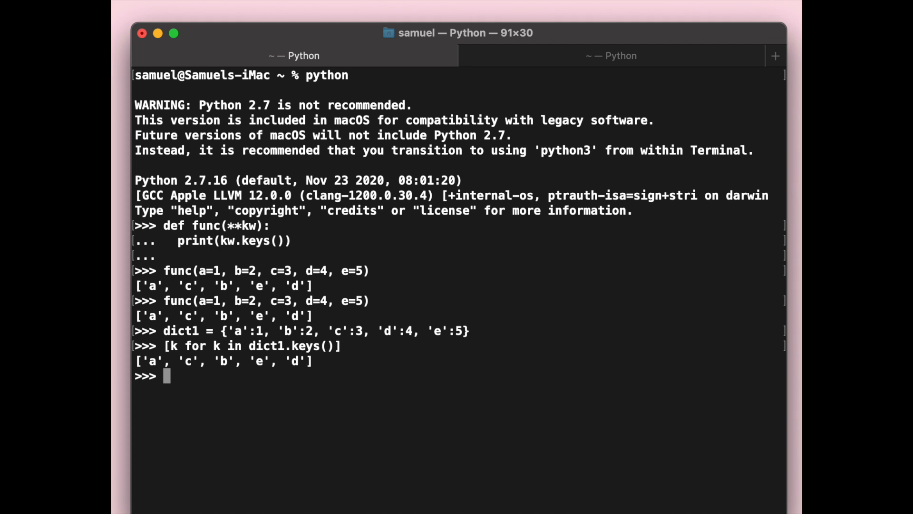
mouse_move(238, 360)
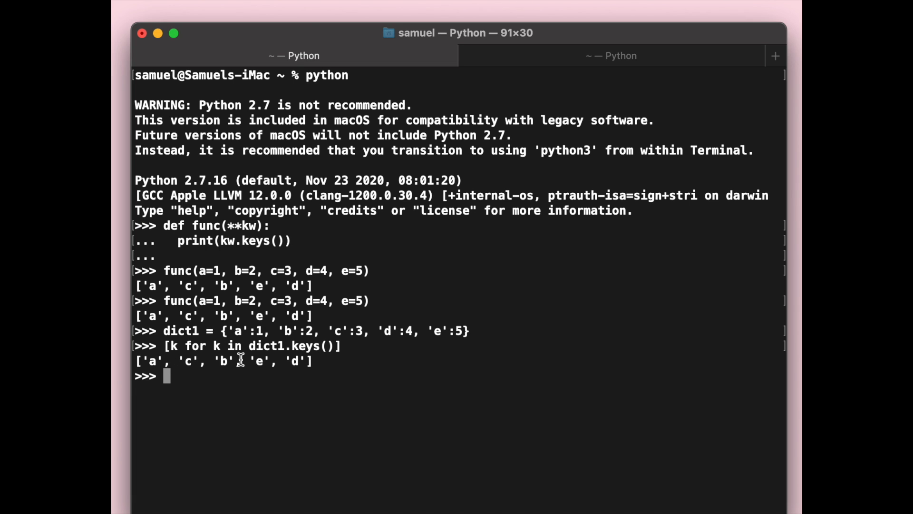
mouse_move(268, 367)
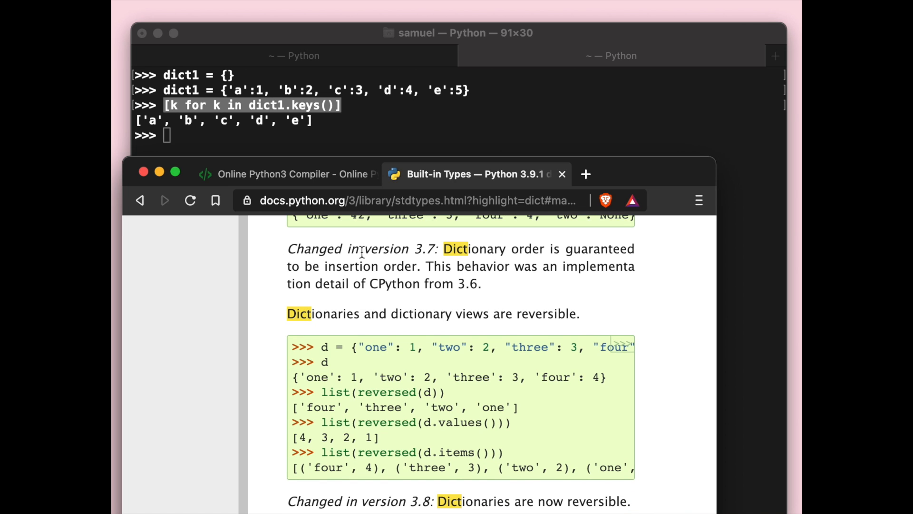
mouse_move(333, 270)
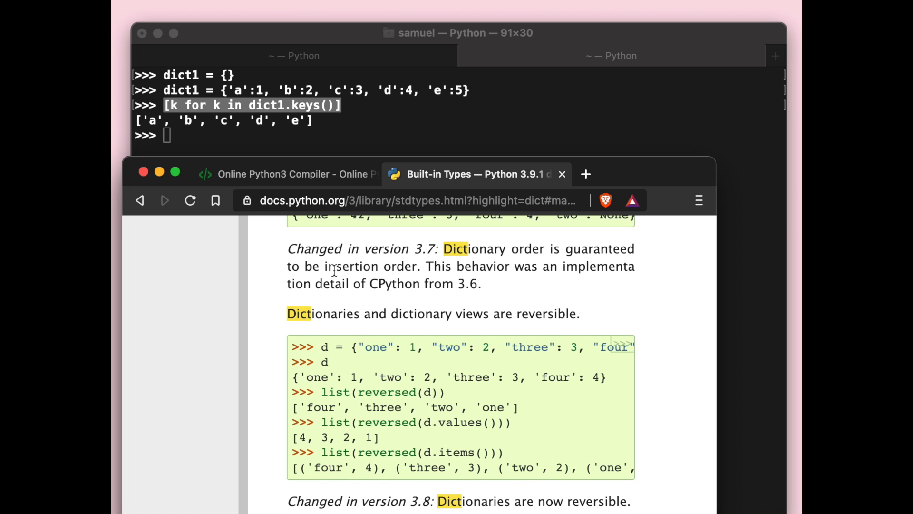
Scroll the Built-in Types docs to the dict 'Changed in version 3.7/3.8' notes.
scroll(down, 3)
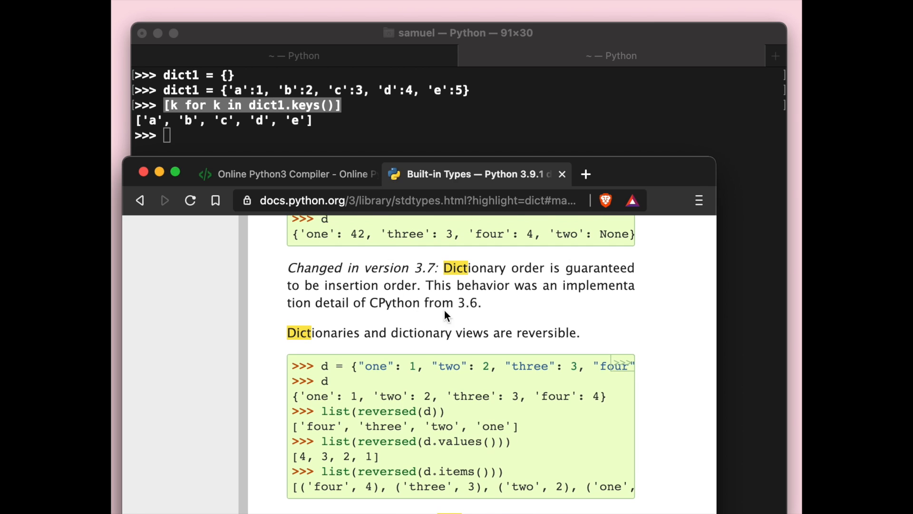
mouse_move(441, 295)
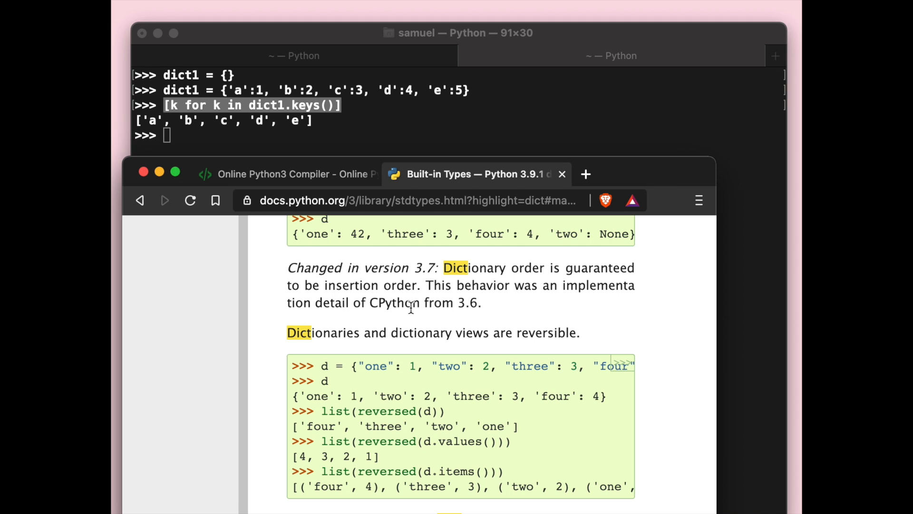
mouse_move(481, 304)
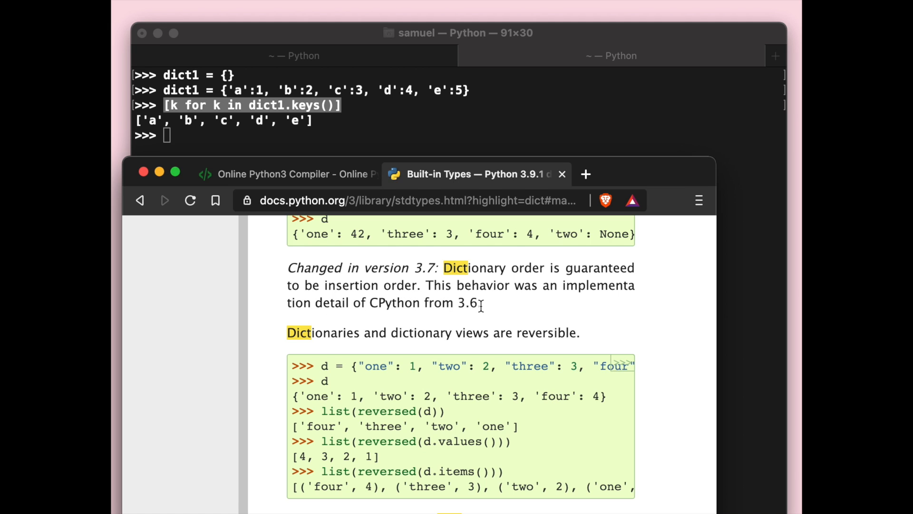
mouse_move(632, 173)
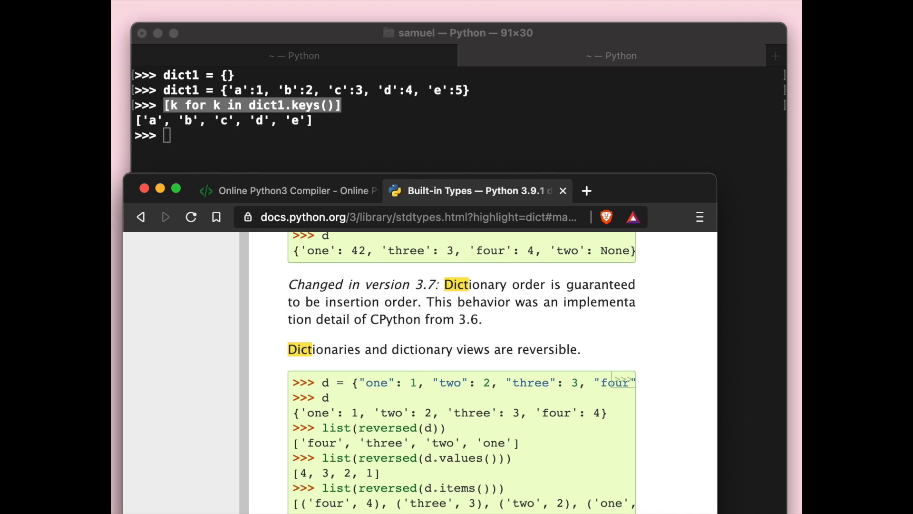
scroll(down, 3)
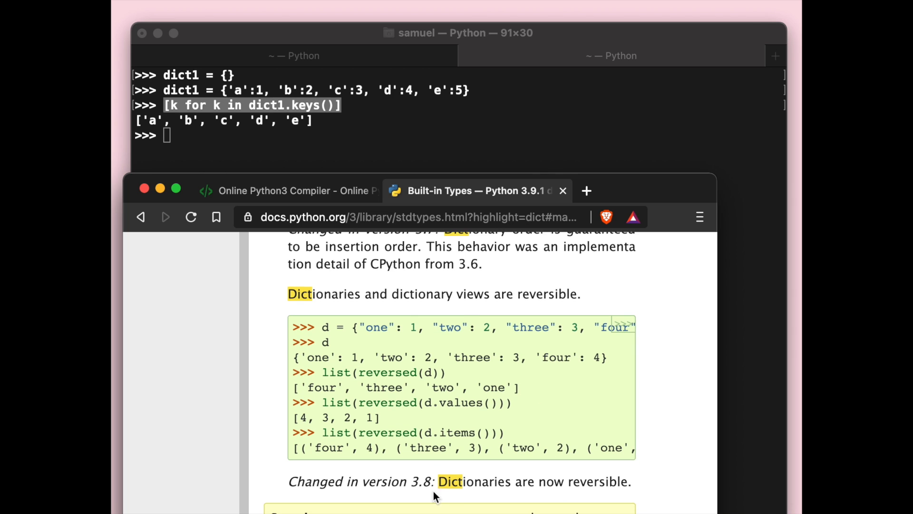
mouse_move(547, 483)
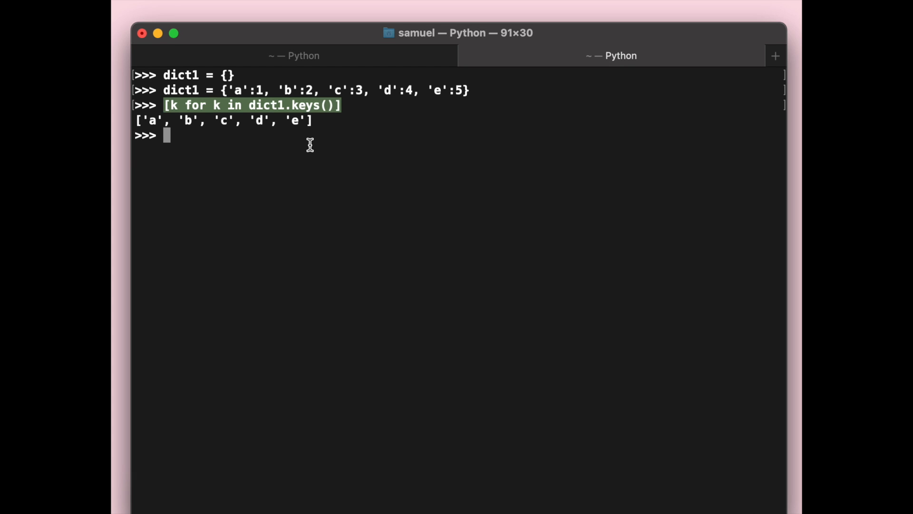
Run [k for k in reversed(dict1.keys())] in Python 3.8, printing e through a.
text([])
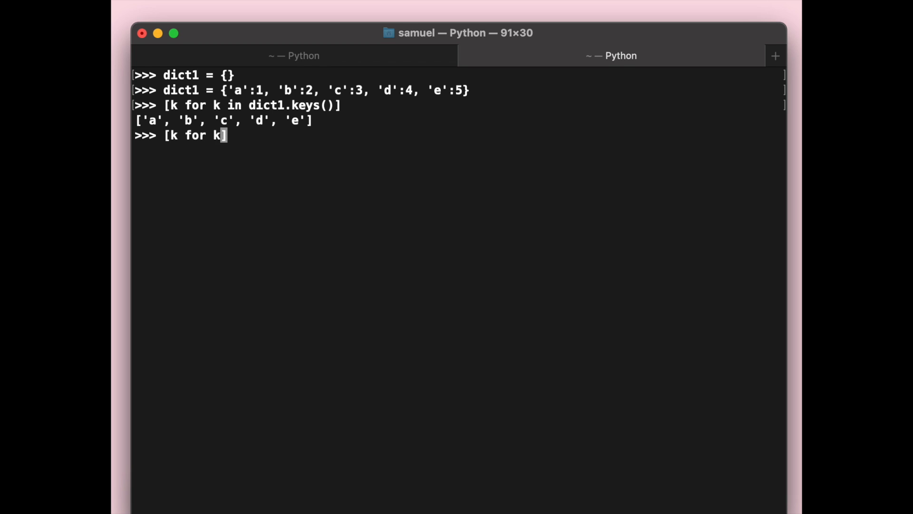
text(in di)
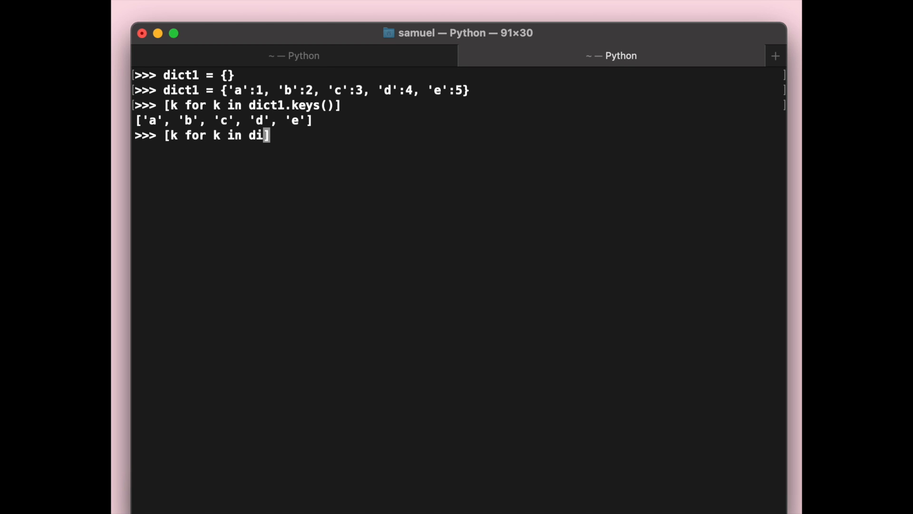
text(rever)
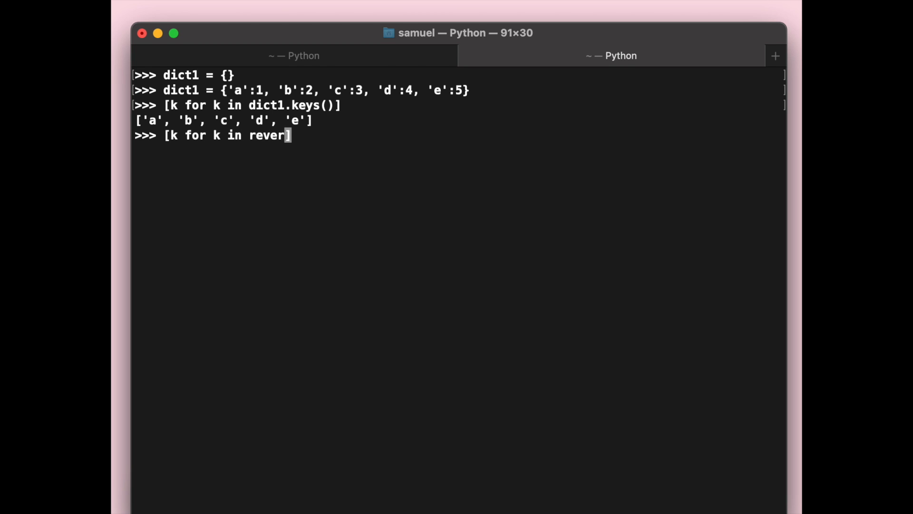
text(sed(dict1.)
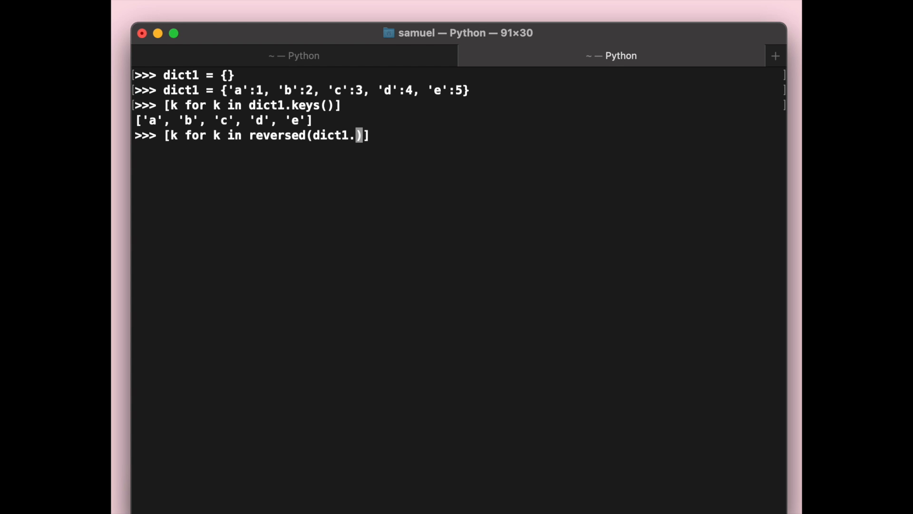
text(keys())
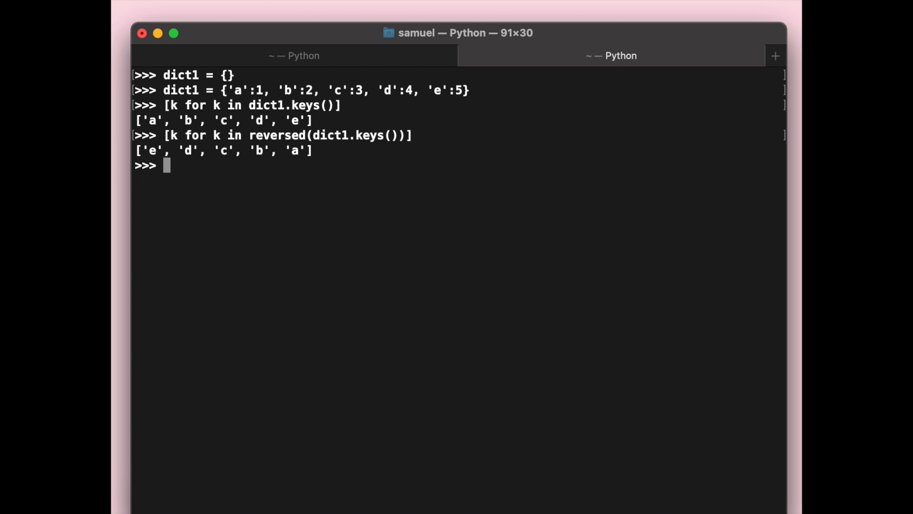
mouse_move(322, 204)
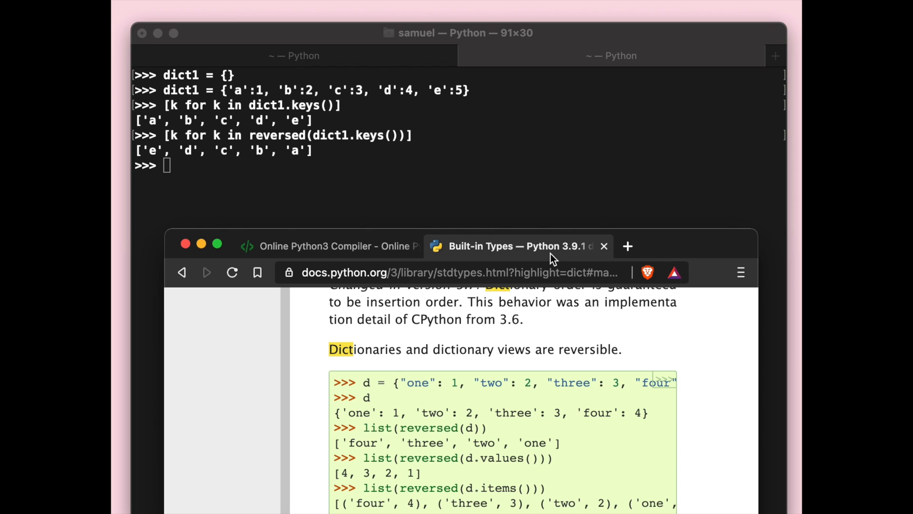
mouse_move(332, 160)
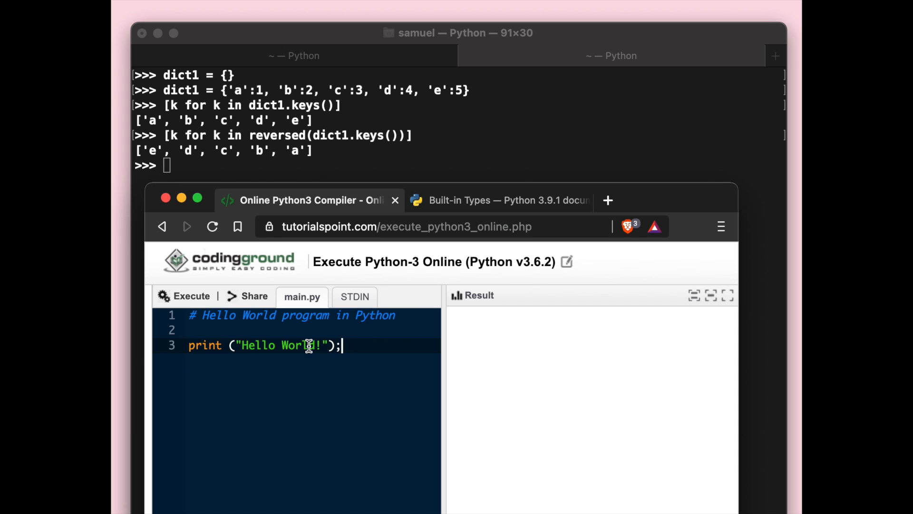
Execute the dict1 reversed-keys code in Coding Ground, then return to Terminal.
click(384, 119)
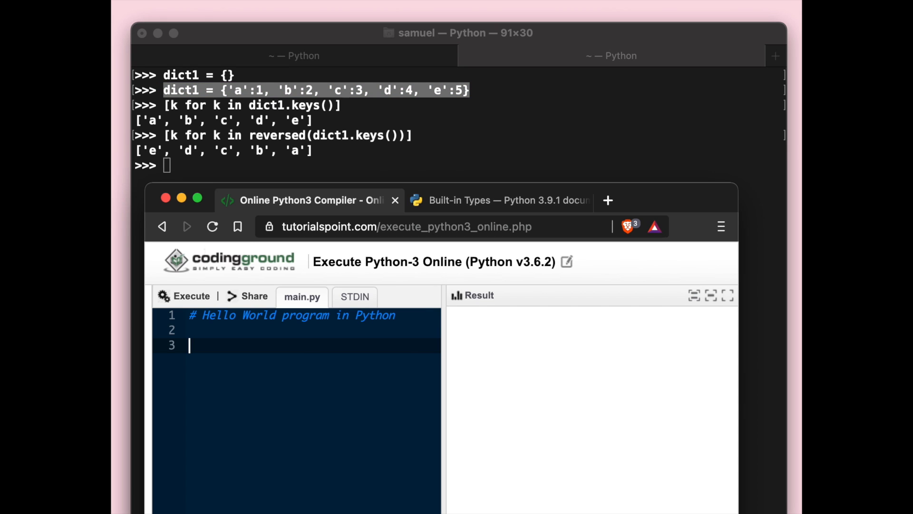
text(dict1 = {'a':1, 'b':2, 'c':3, 'd':4, 'e':5})
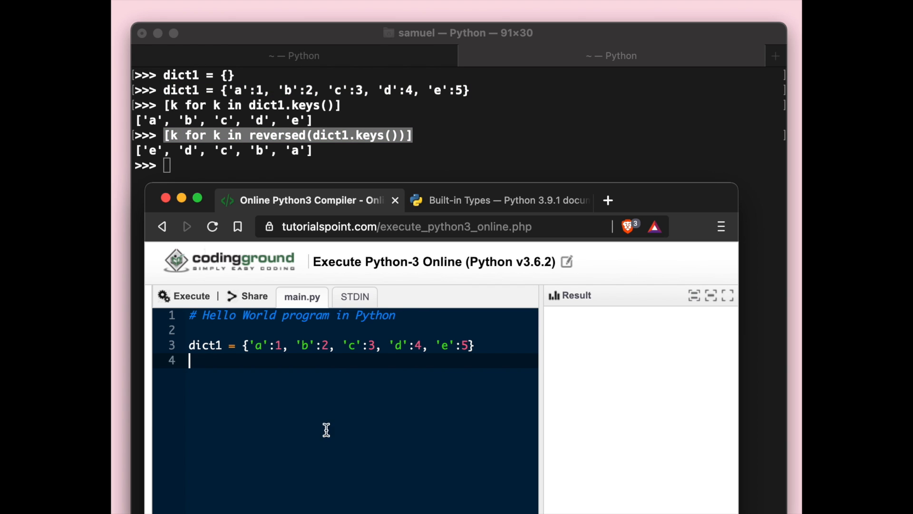
text([k for k in reversed(dict1.keys())])
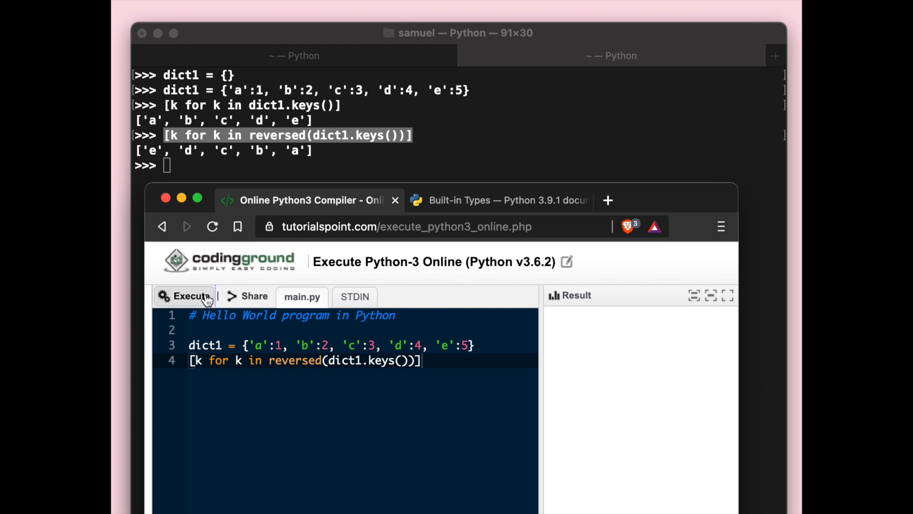
click(185, 296)
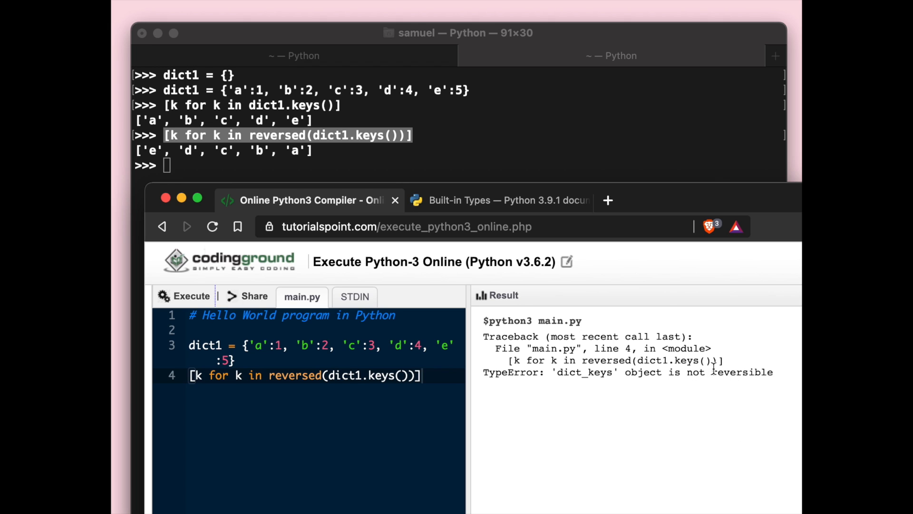
mouse_move(523, 280)
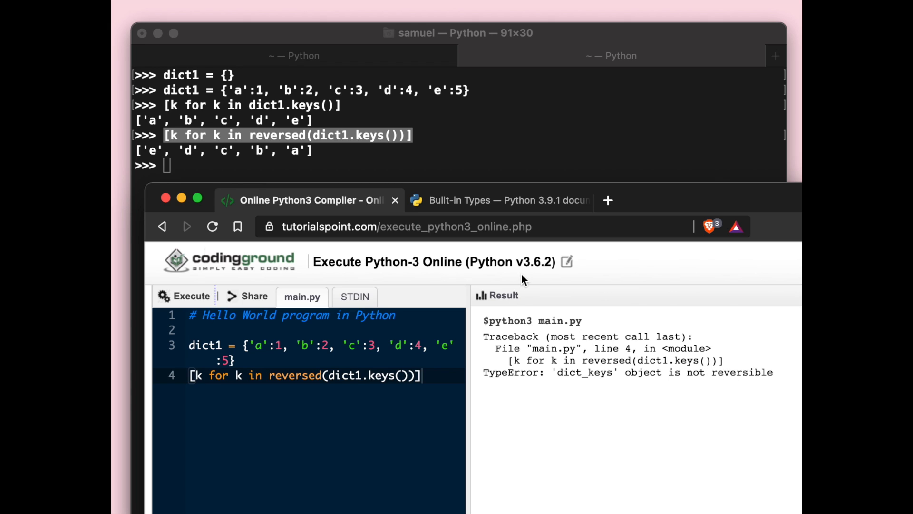
mouse_move(475, 122)
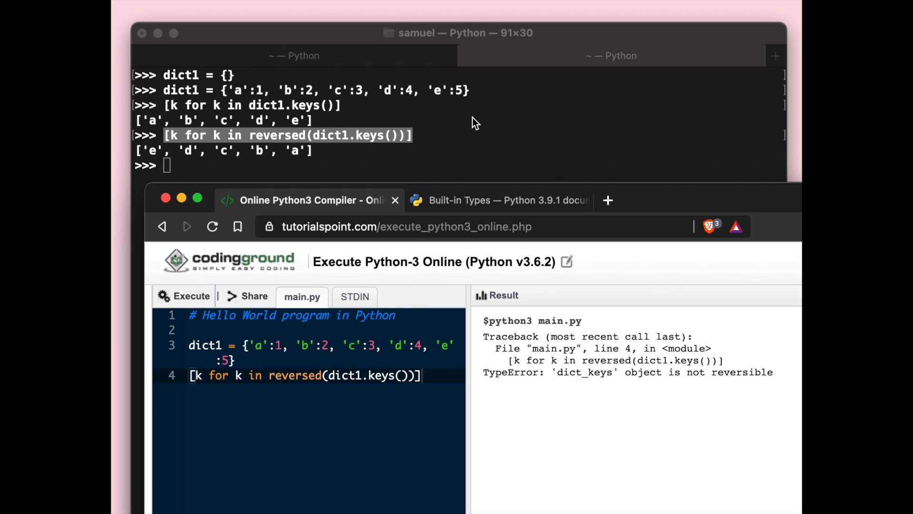
click(498, 200)
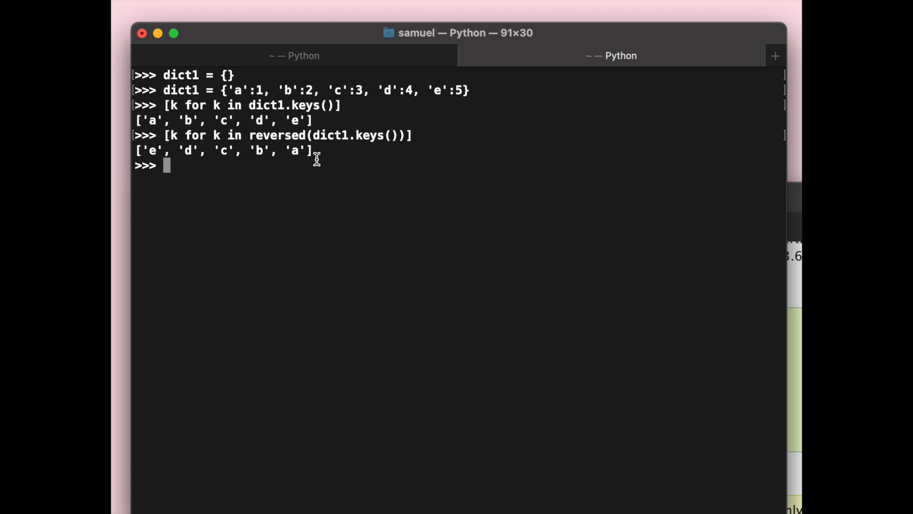
mouse_move(473, 208)
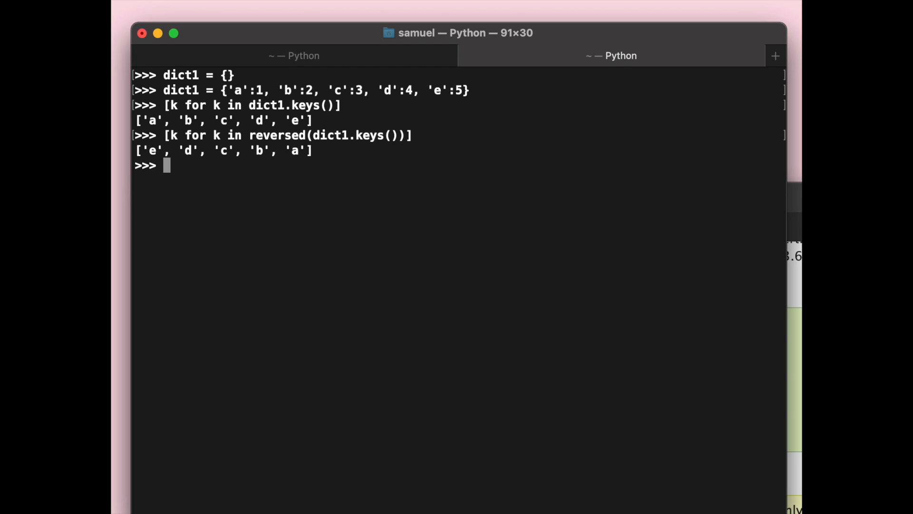
mouse_move(390, 212)
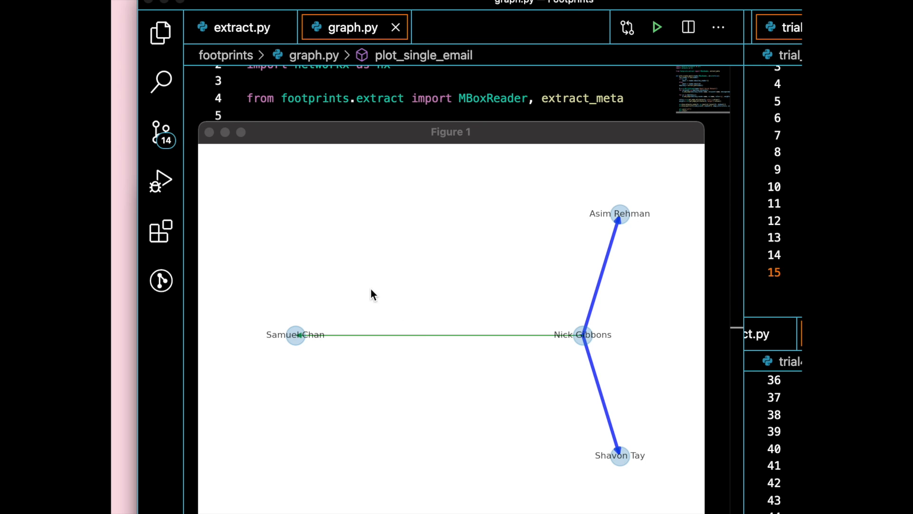
mouse_move(423, 309)
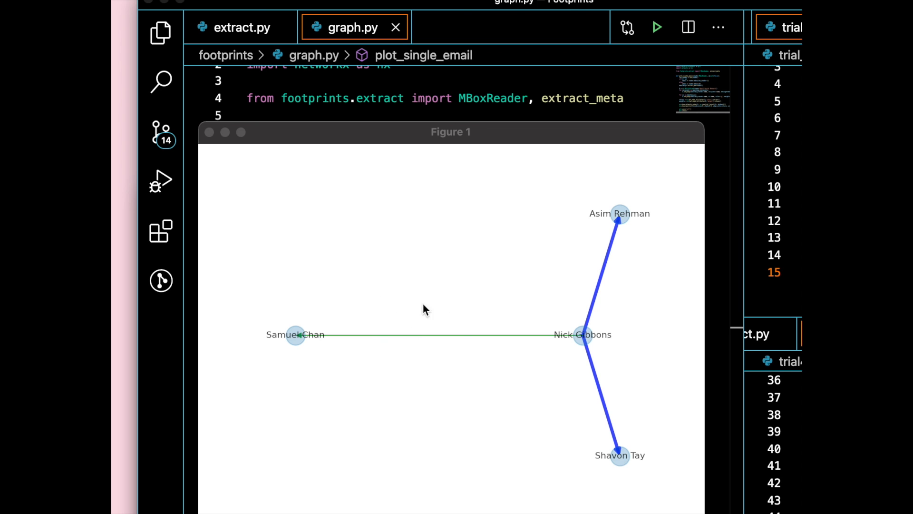
mouse_move(431, 301)
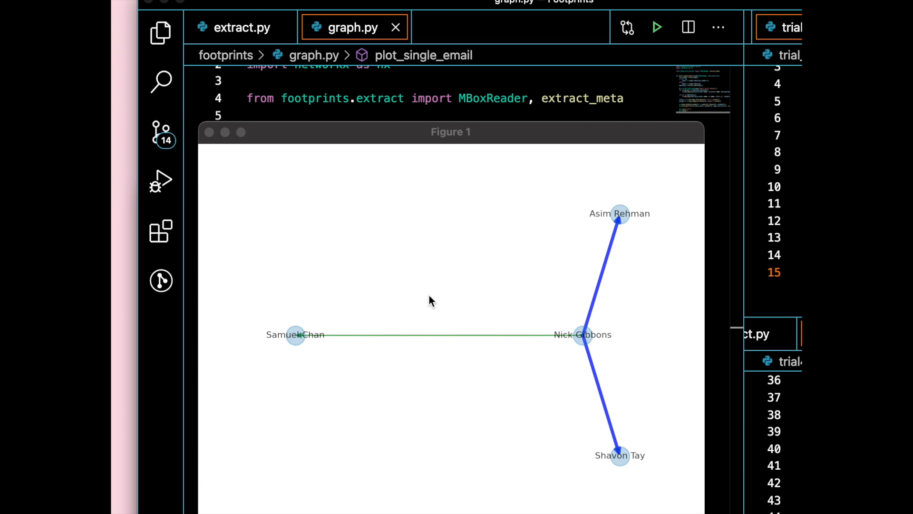
Move the email network figure lower and scroll through graph.py's recipient and cc edge code.
drag(451, 132, 401, 184)
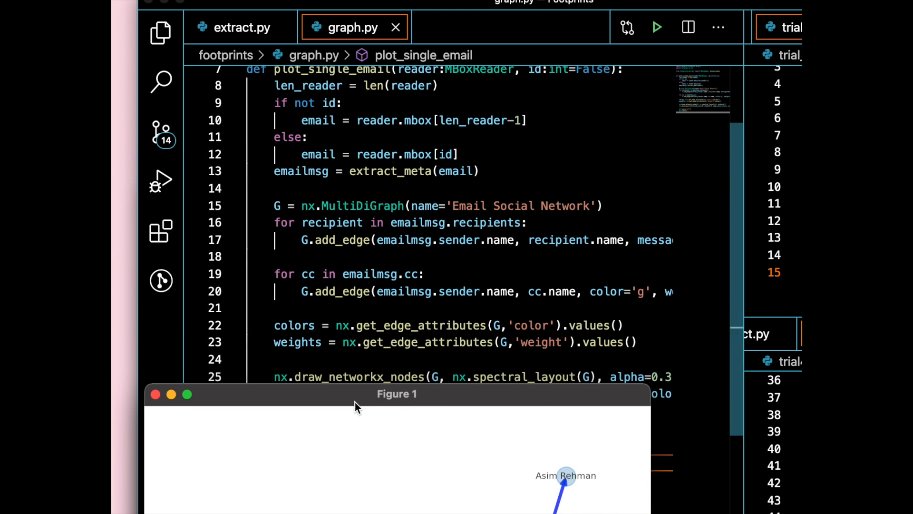
drag(396, 393, 401, 333)
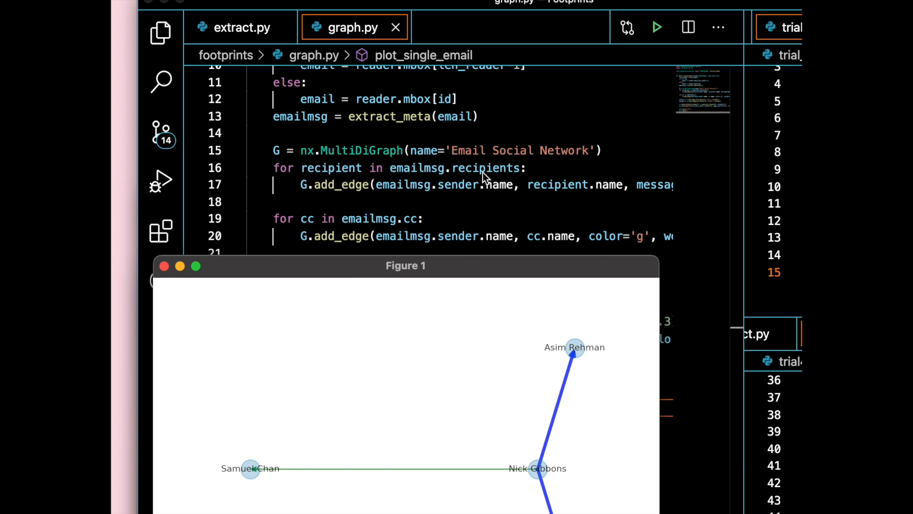
mouse_move(347, 192)
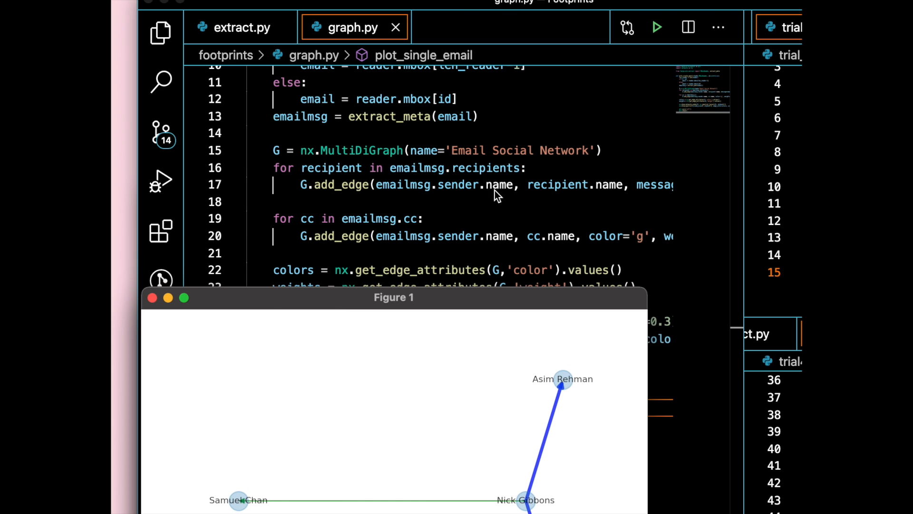
scroll(right, 3)
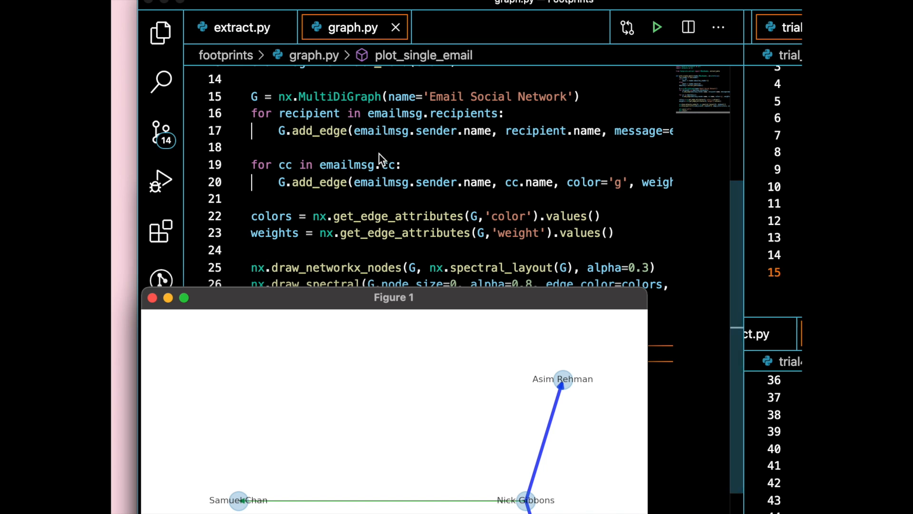
scroll(right, 3)
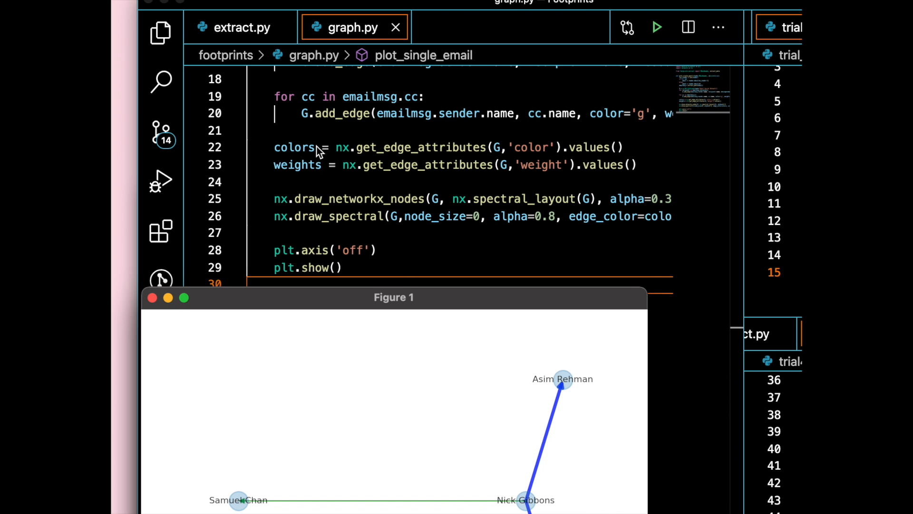
mouse_move(384, 147)
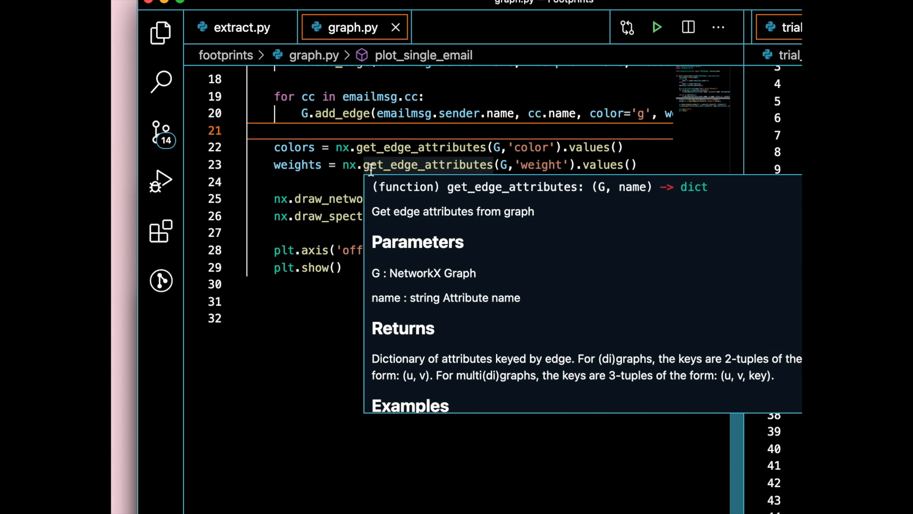
mouse_move(421, 147)
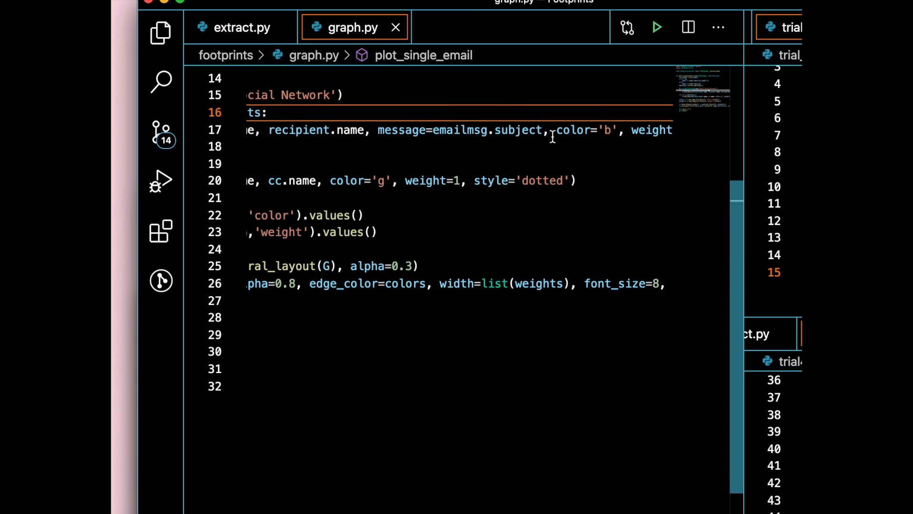
Scroll graph.py horizontally to read the full add_edge line.
scroll(left, 3)
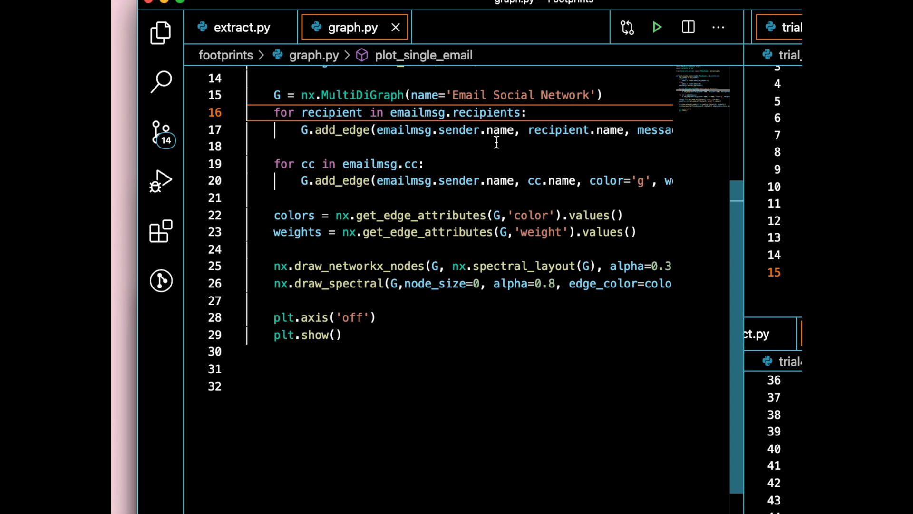
scroll(right, 3)
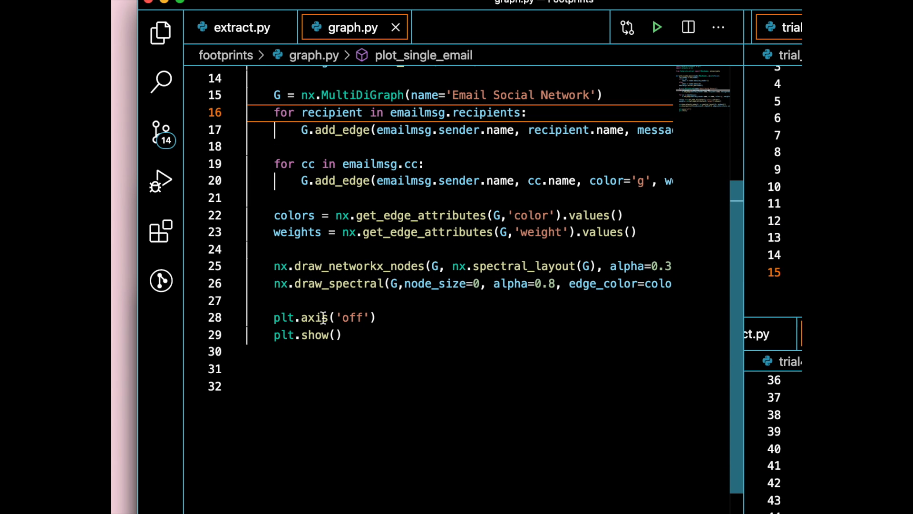
mouse_move(188, 308)
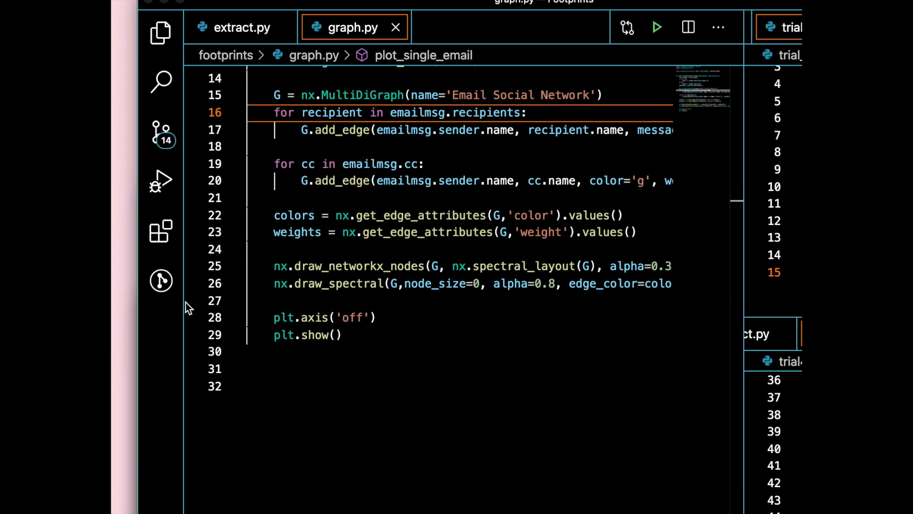
mouse_move(181, 324)
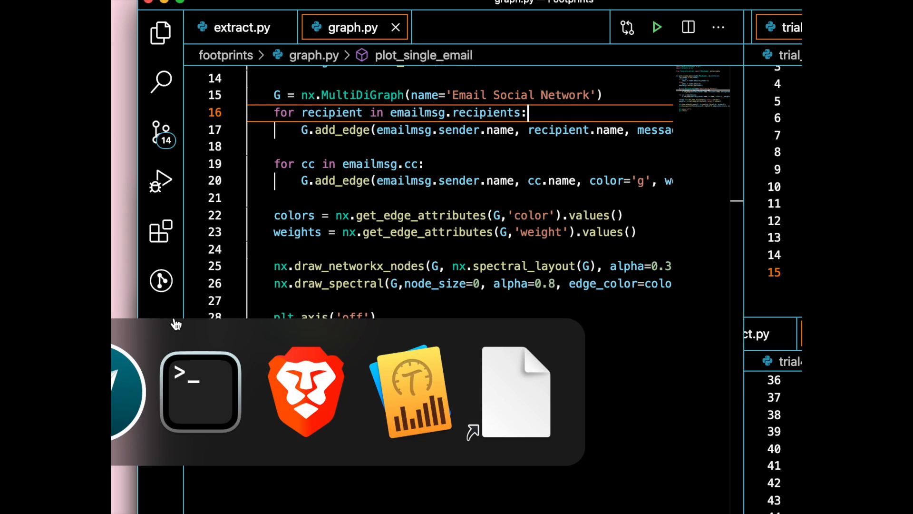
Bring the Figure 1 email network window forward and drag it left.
click(656, 26)
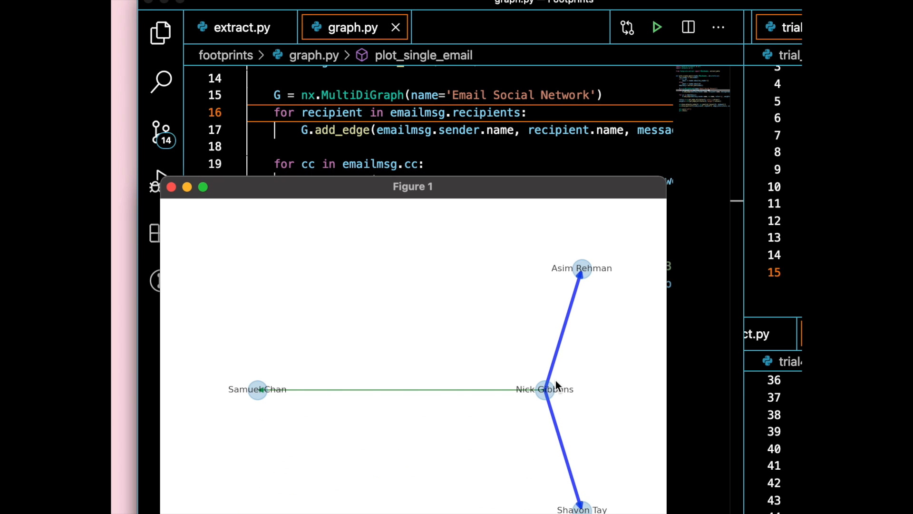
mouse_move(568, 321)
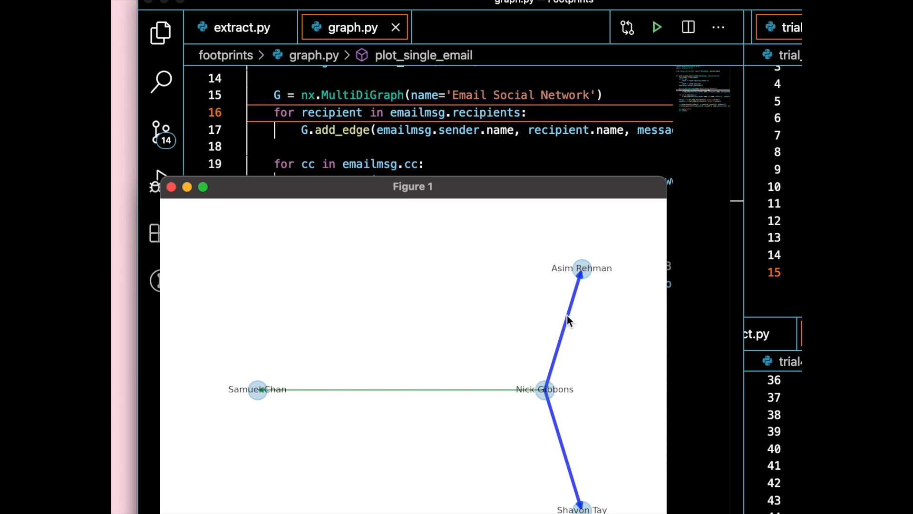
mouse_move(560, 457)
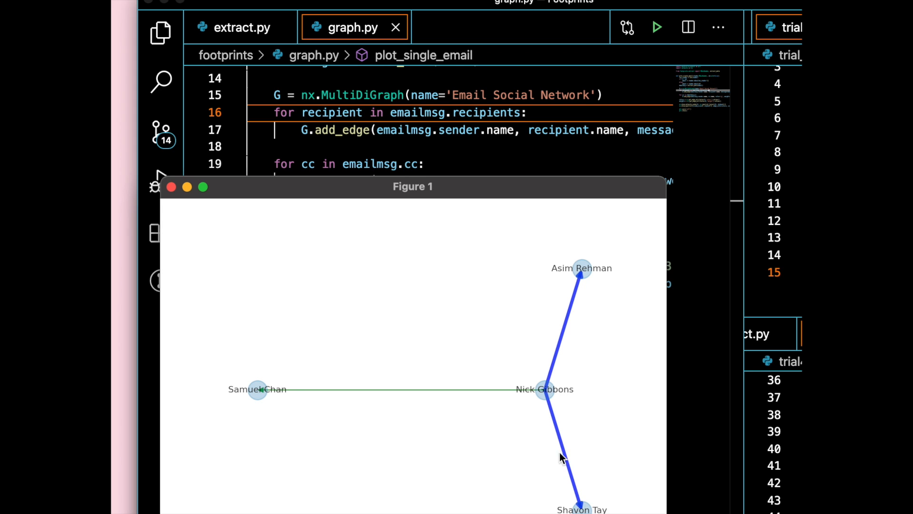
mouse_move(428, 381)
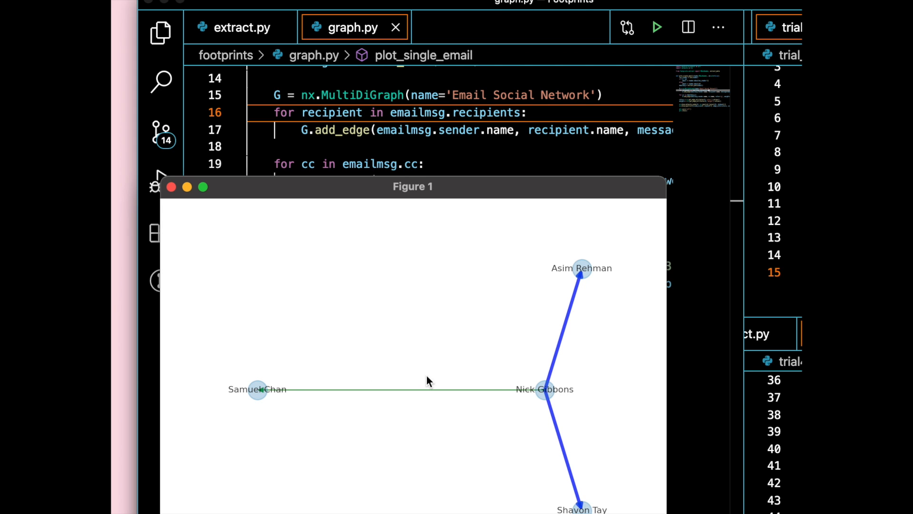
drag(412, 186, 304, 170)
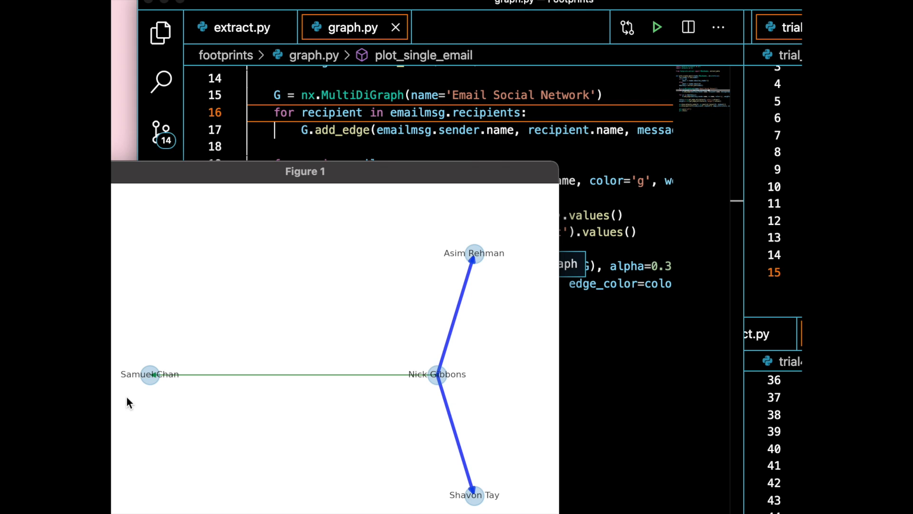
mouse_move(177, 182)
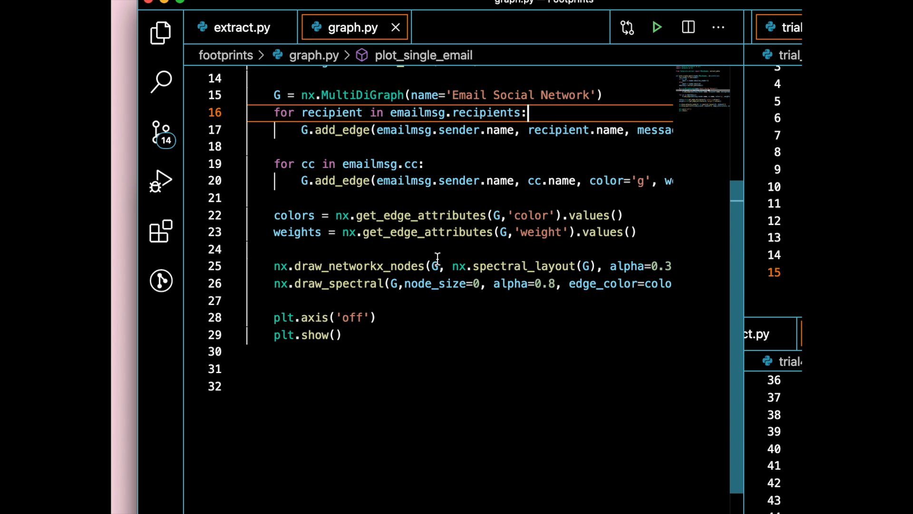
mouse_move(420, 215)
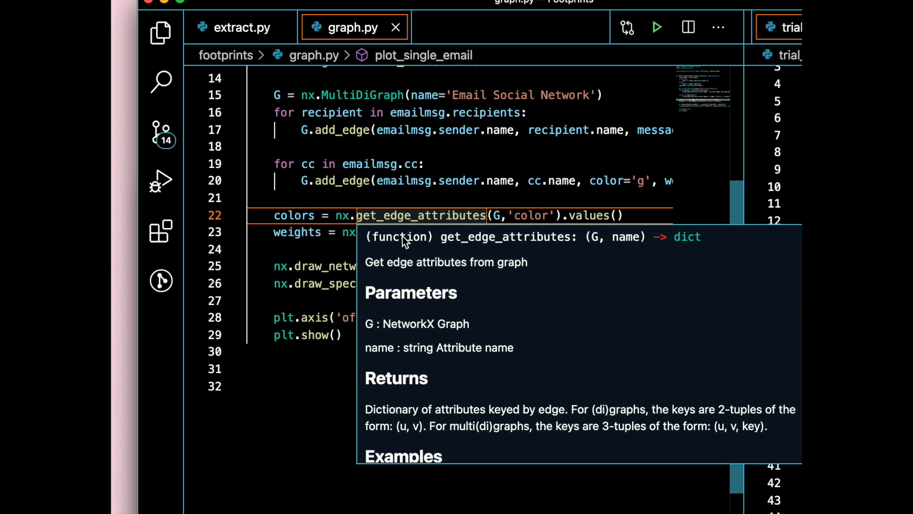
mouse_move(337, 143)
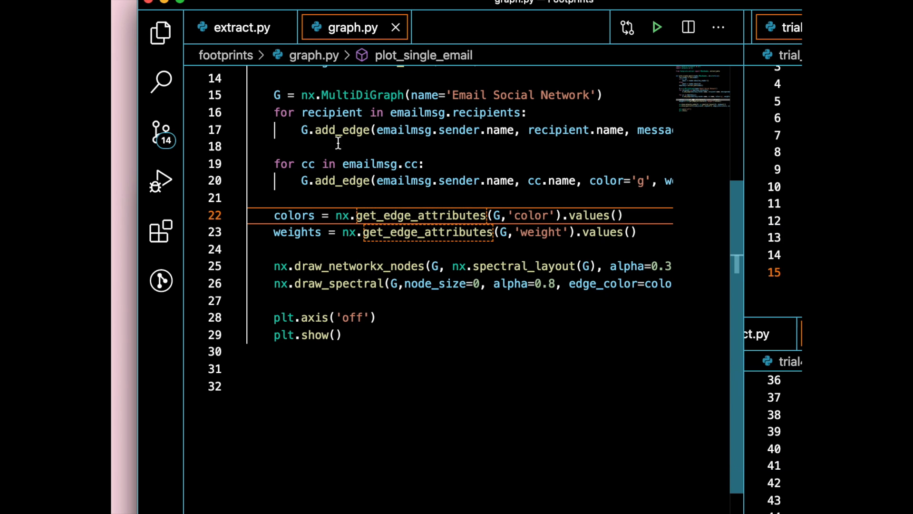
mouse_move(373, 154)
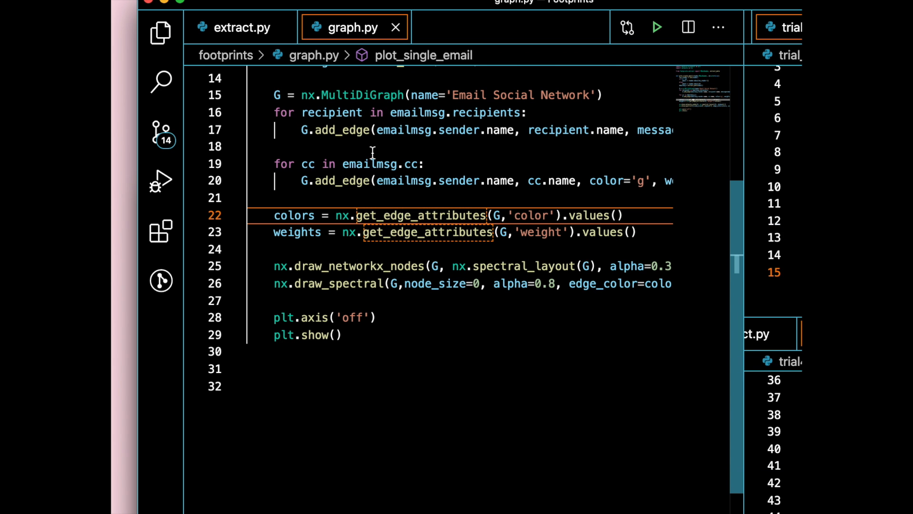